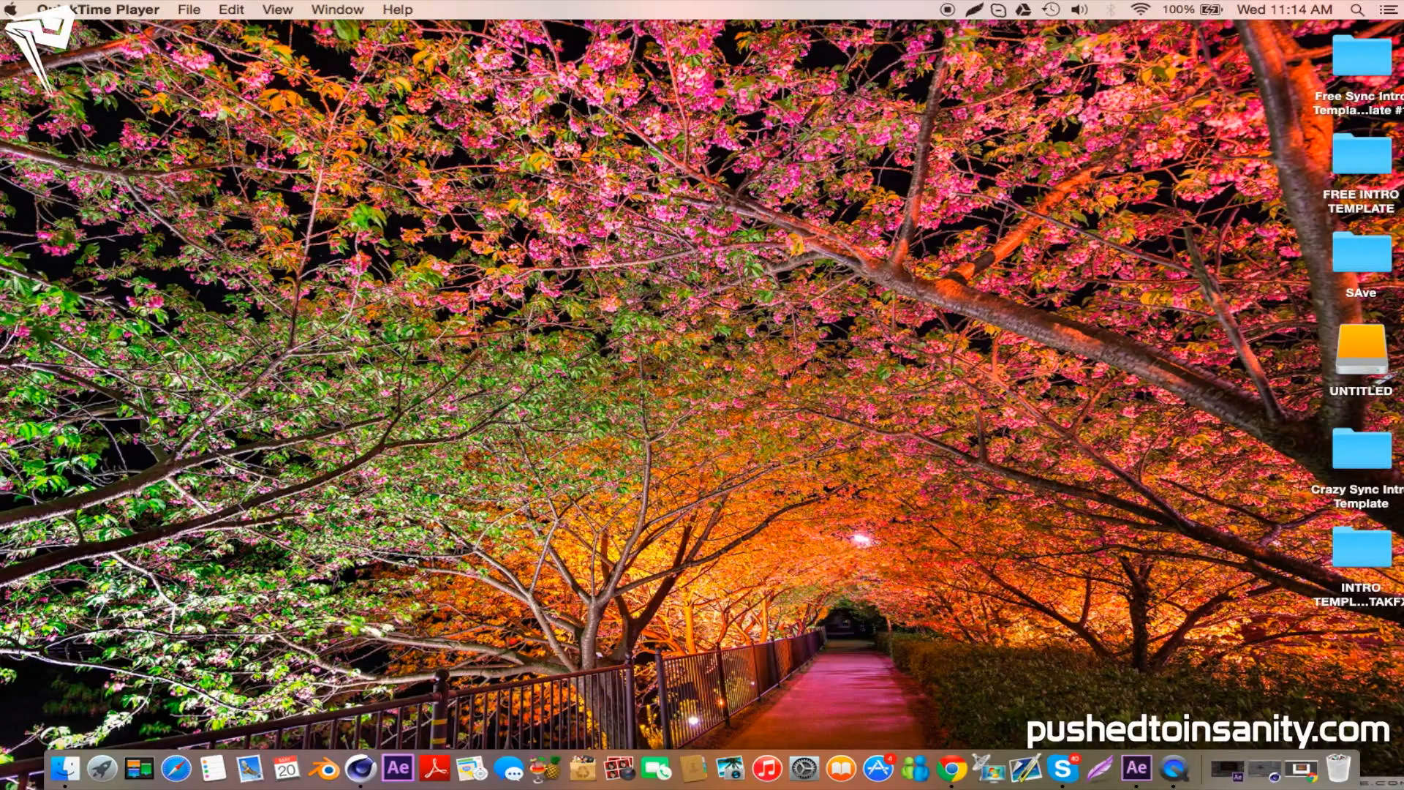
- Open the Crazy Sync Intro Template folder from the desktop in Finder
{"action": "left_click", "coordinate": [1361, 448]}
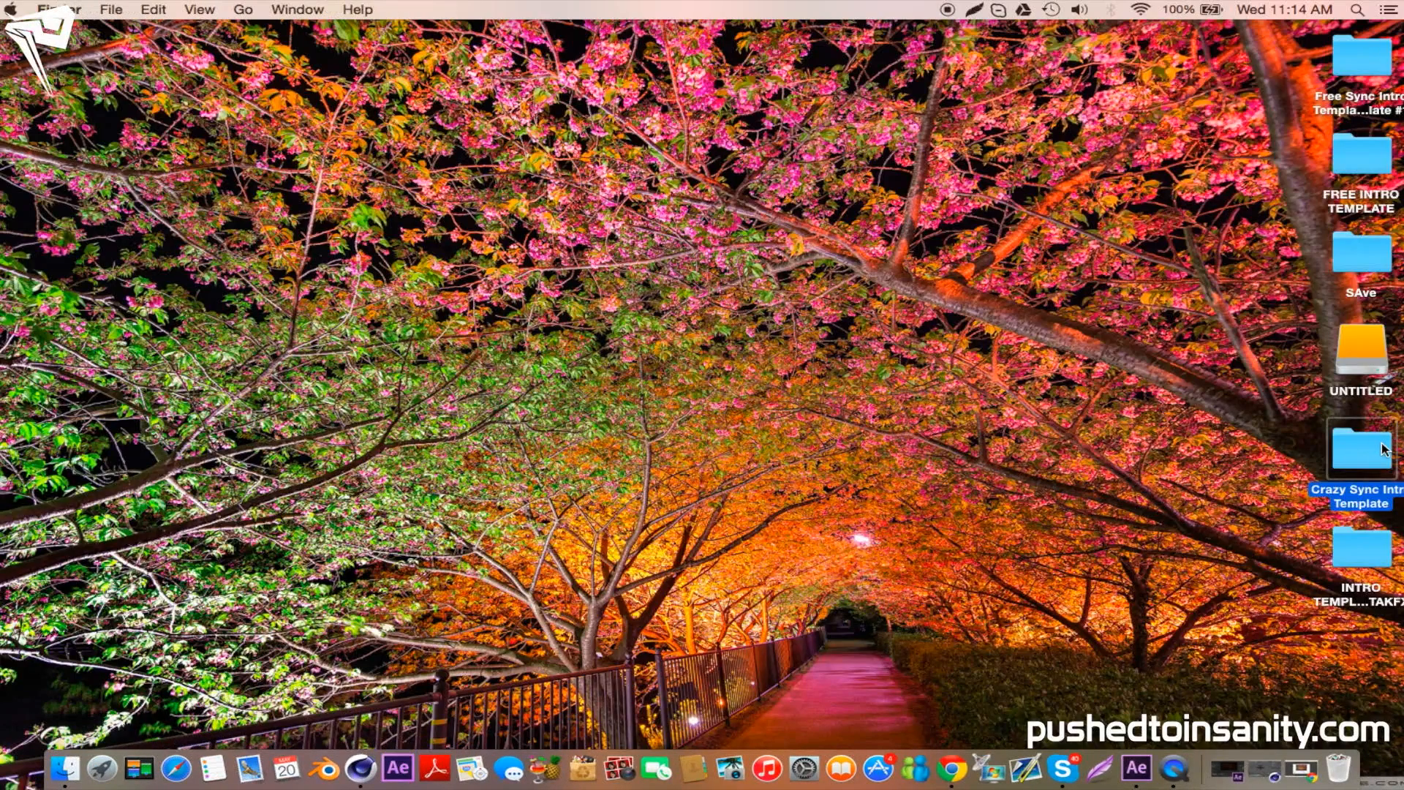
{"action": "double_click", "coordinate": [1360, 448]}
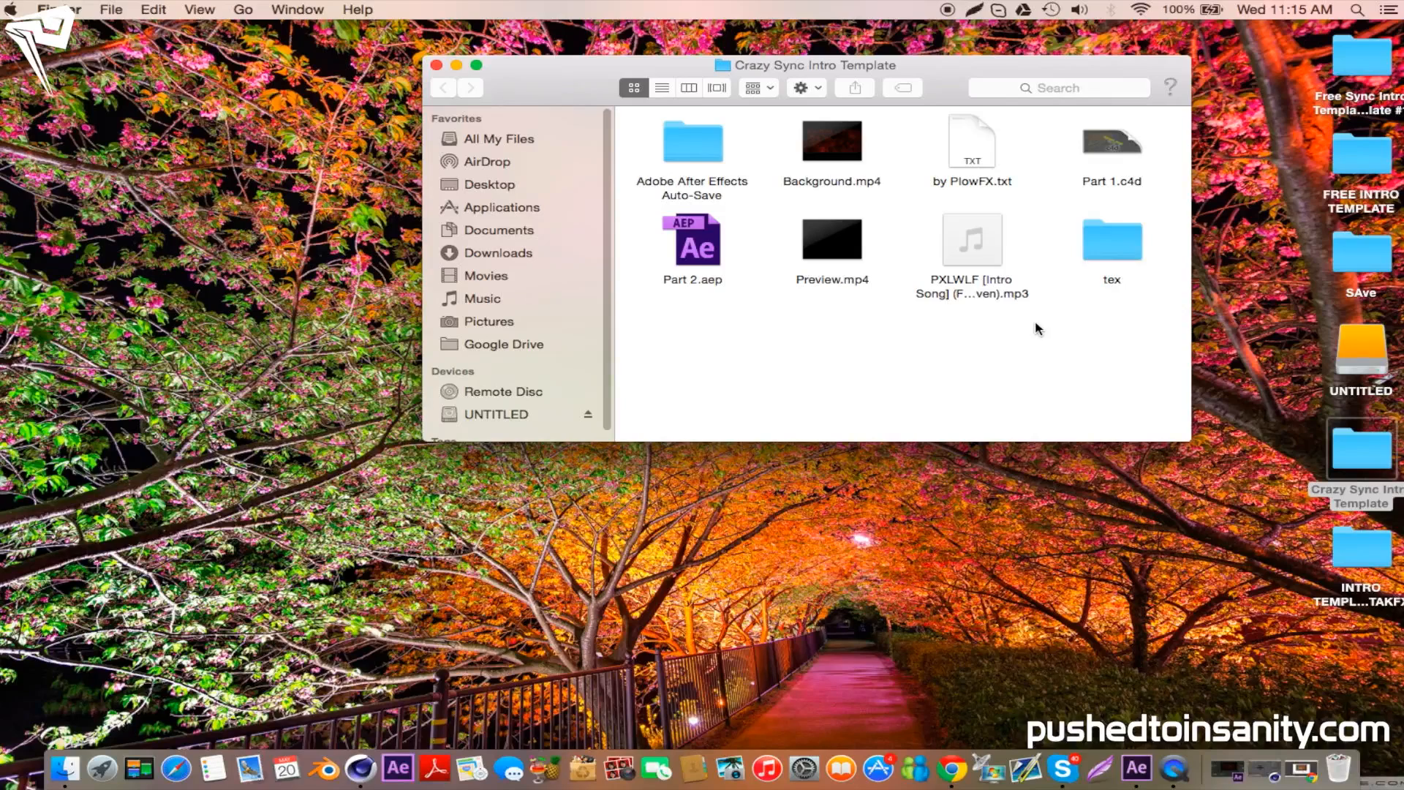
{"action": "left_click", "coordinate": [830, 140]}
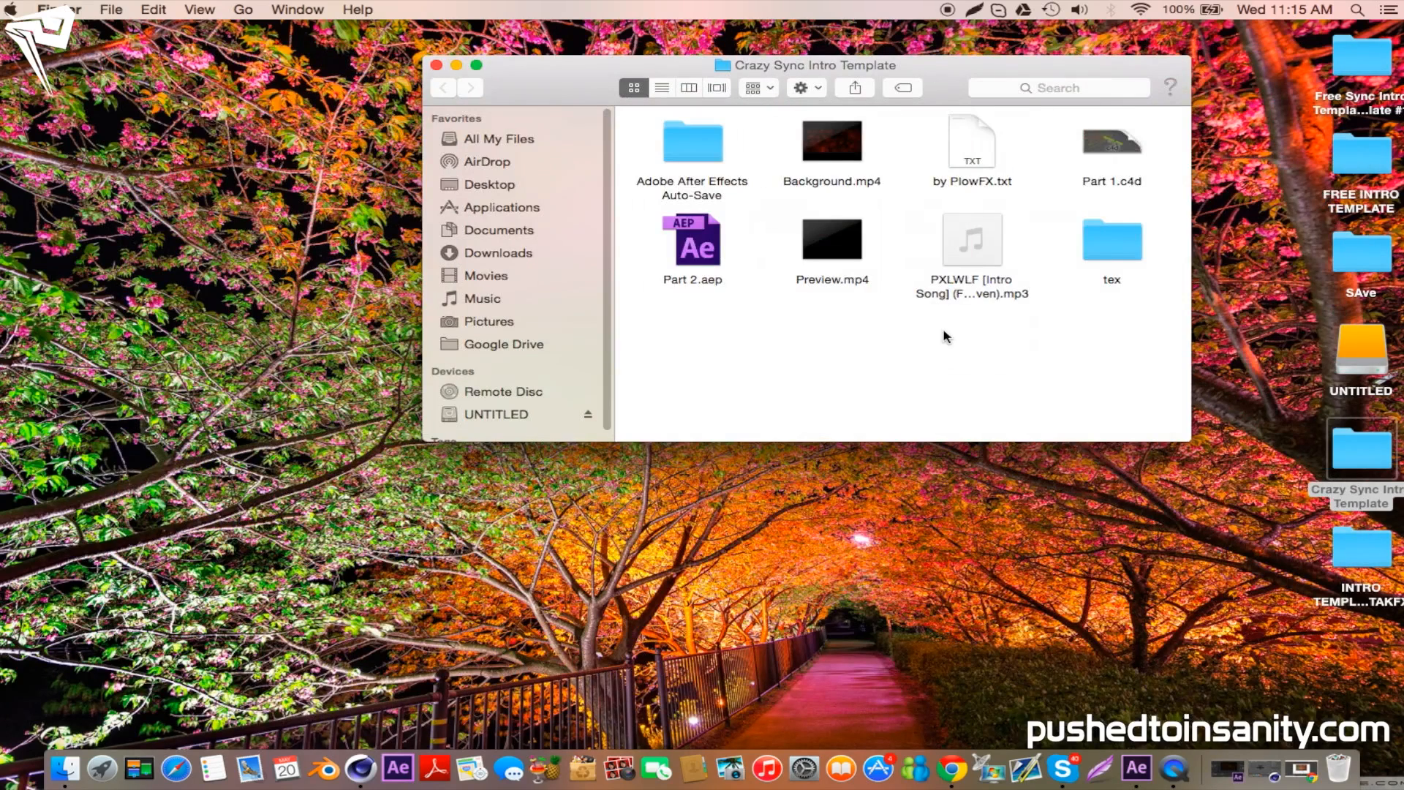
{"action": "mouse_move", "coordinate": [1118, 146]}
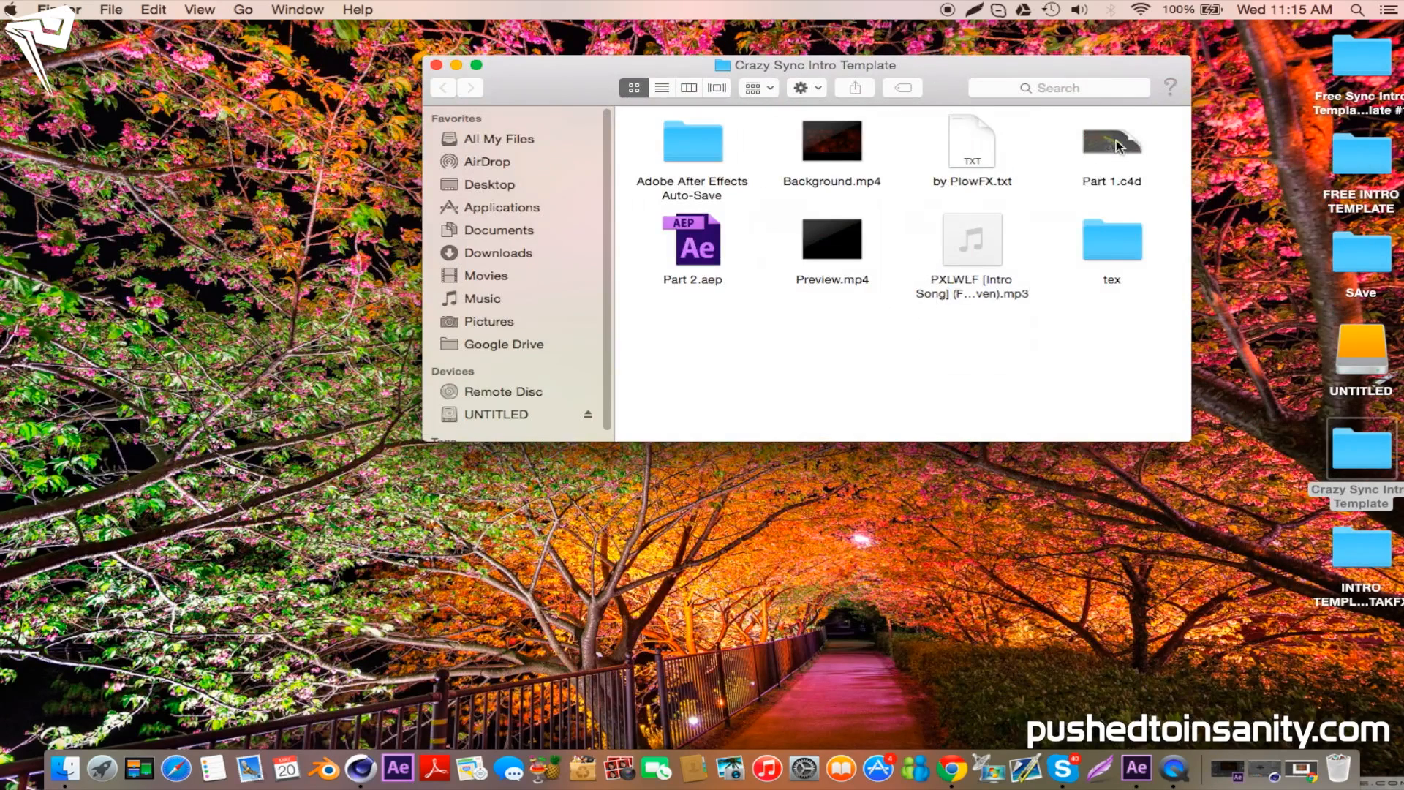
{"action": "mouse_move", "coordinate": [1119, 159]}
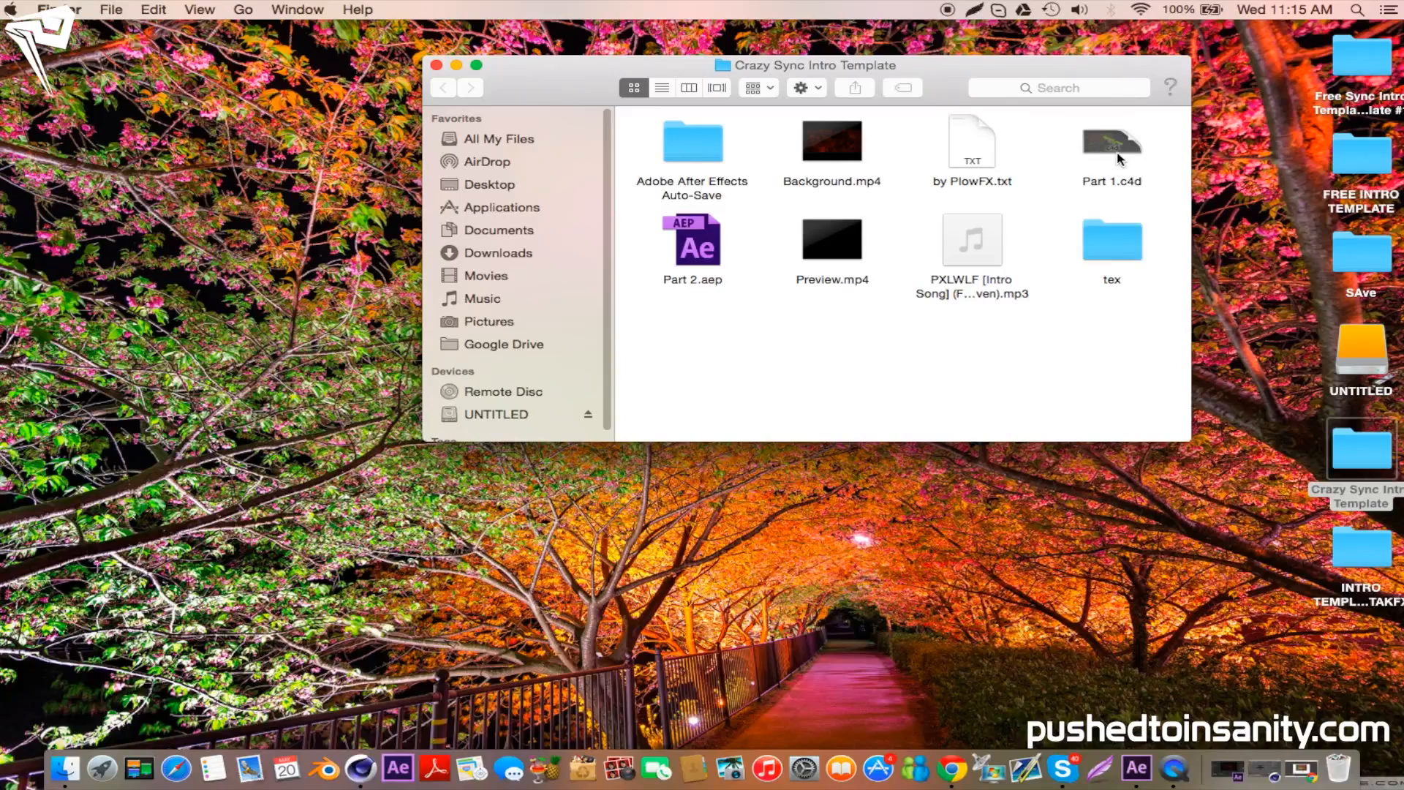
- Open Part 1.c4d and scrub the timeline to preview the TEXT animation
{"action": "left_click", "coordinate": [1112, 143]}
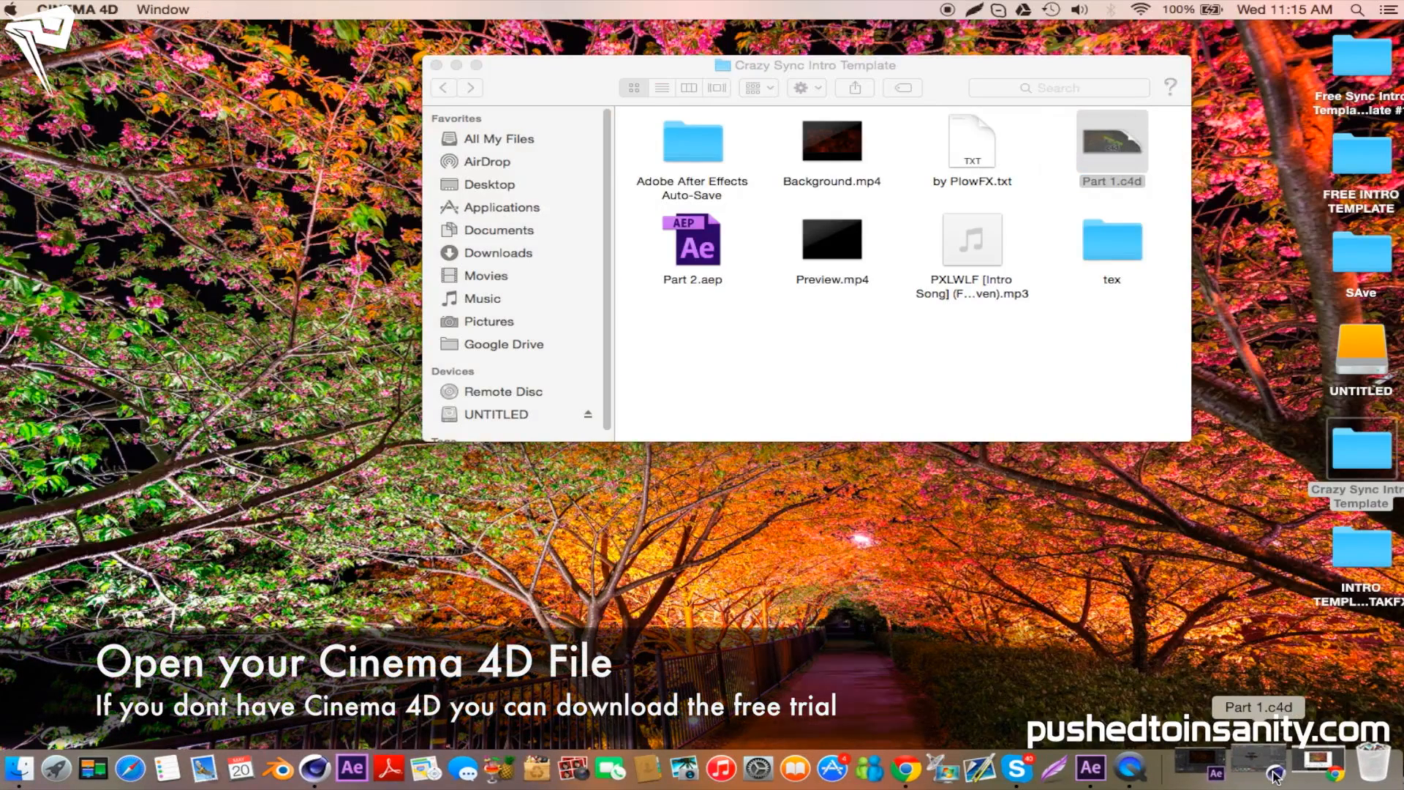
{"action": "double_click", "coordinate": [1111, 141]}
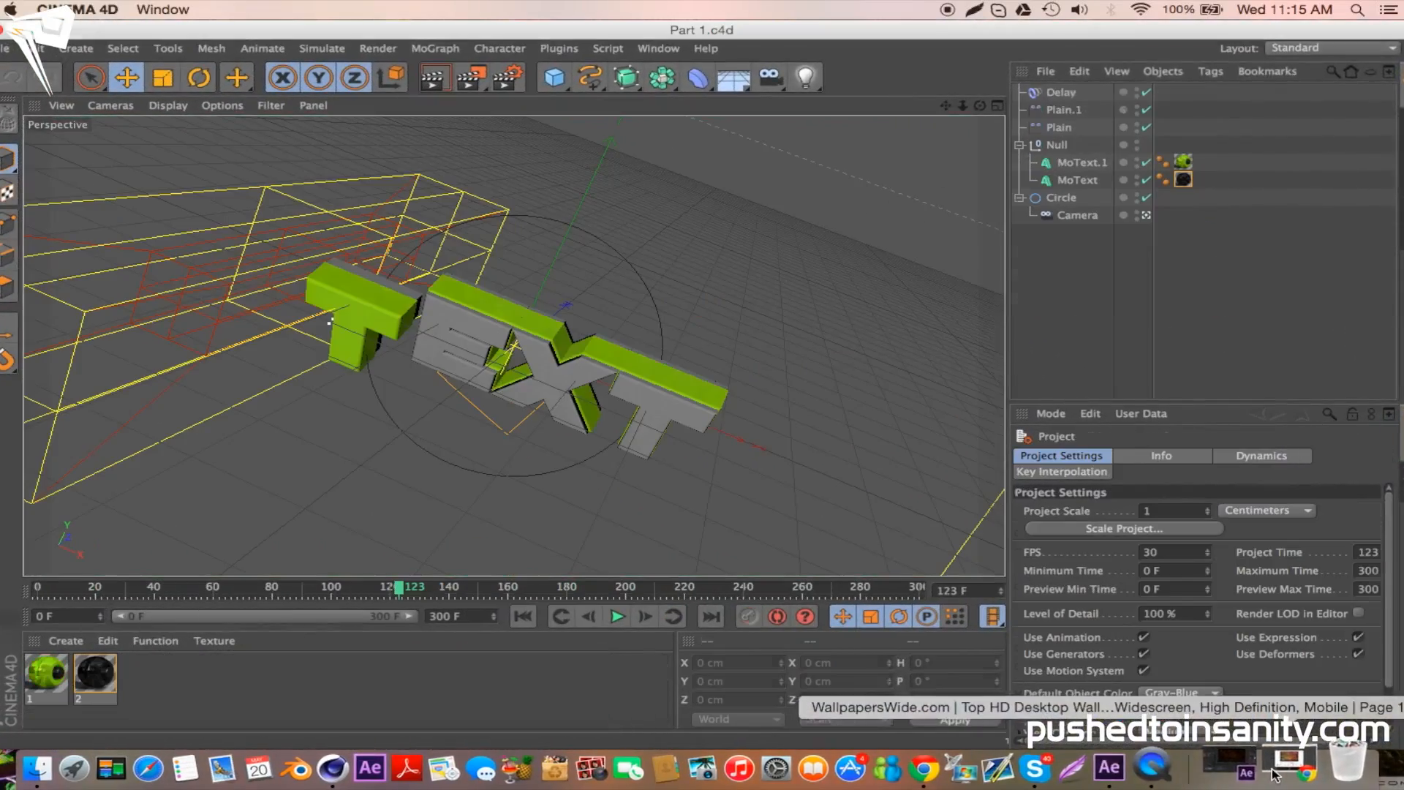
{"action": "left_click_drag", "start_coordinate": [396, 586], "coordinate": [294, 585]}
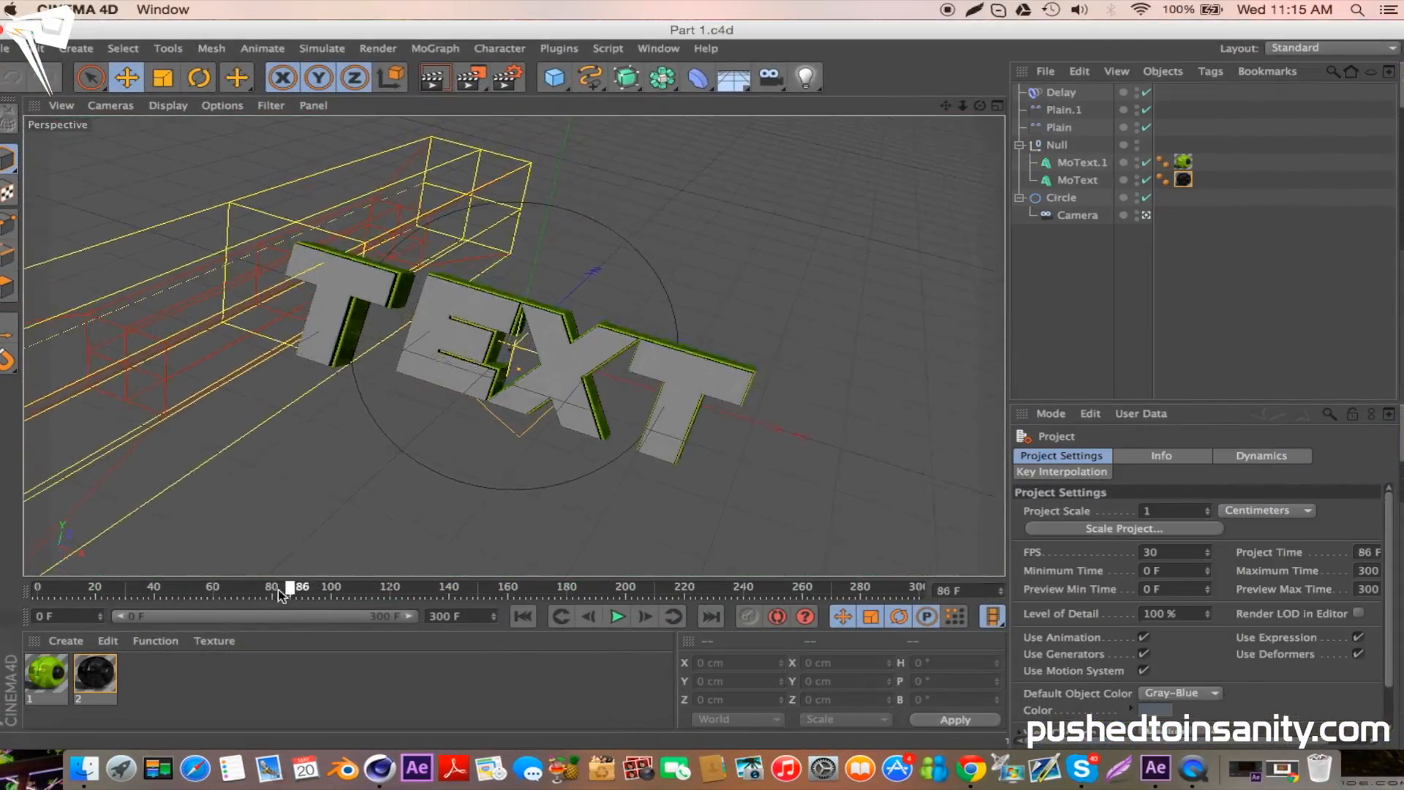
{"action": "left_click_drag", "start_coordinate": [288, 586], "coordinate": [259, 586]}
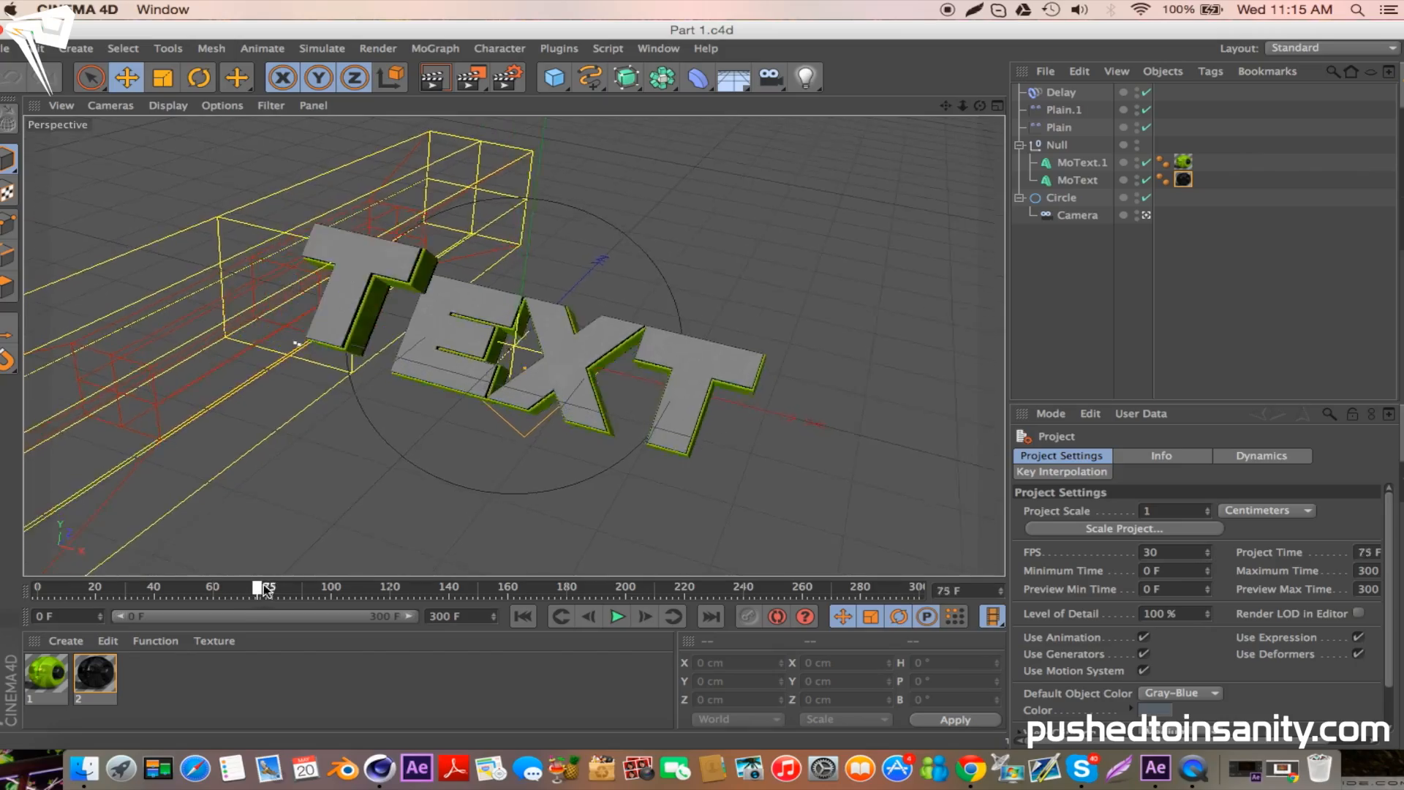
{"action": "left_click_drag", "start_coordinate": [259, 586], "coordinate": [640, 587]}
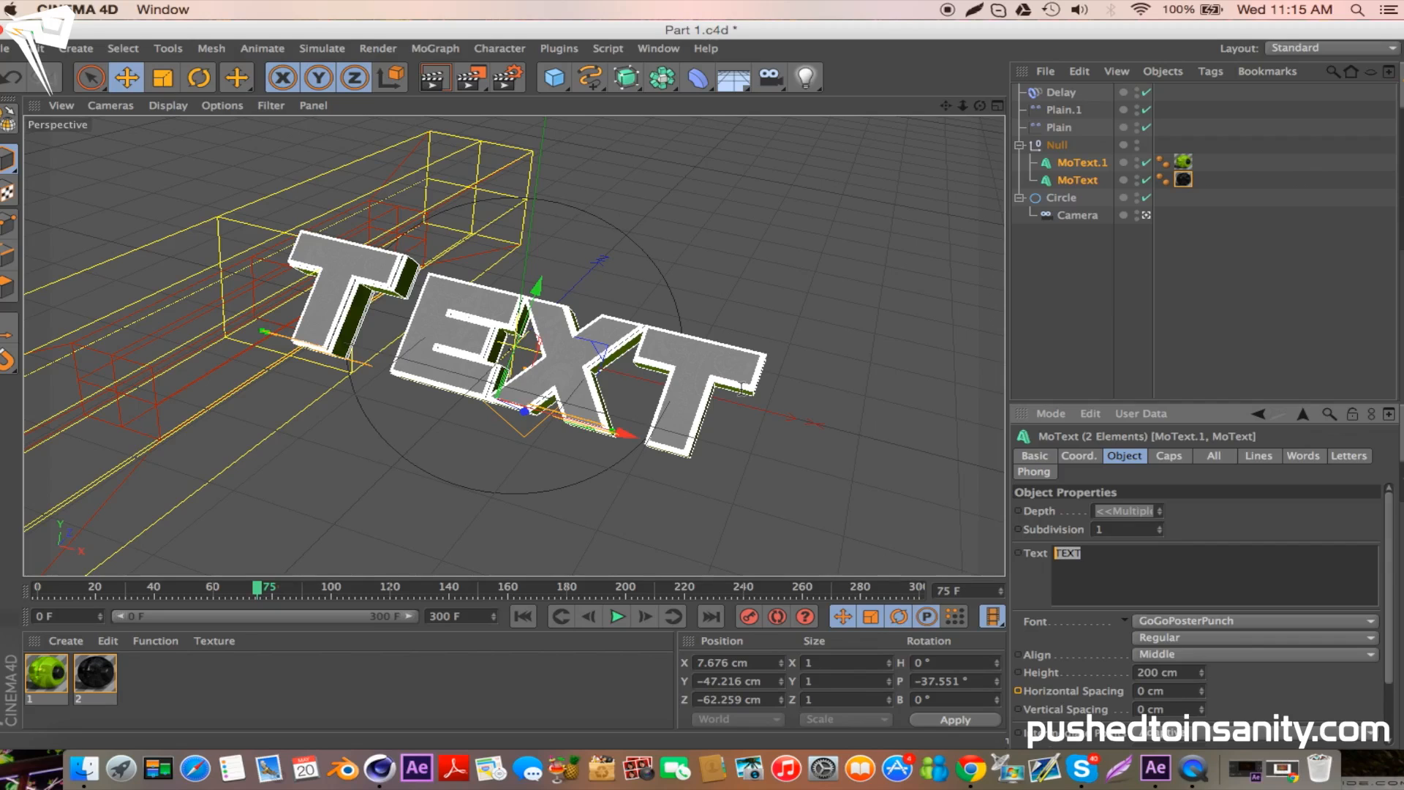
- Change the MoText lettering to INSANITY and scrub to preview it
{"action": "type", "text": "INSANITY"}
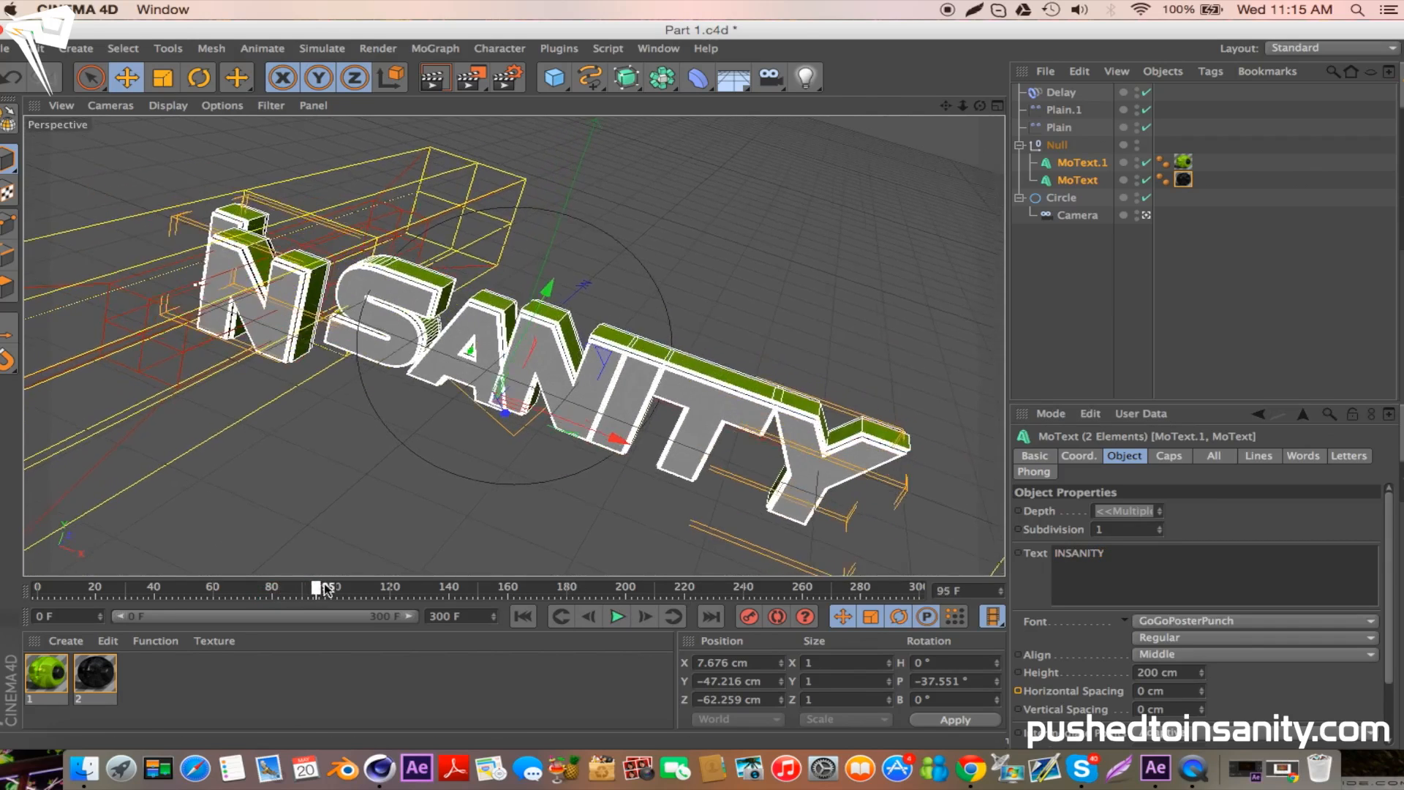
{"action": "left_click_drag", "start_coordinate": [316, 587], "coordinate": [387, 586]}
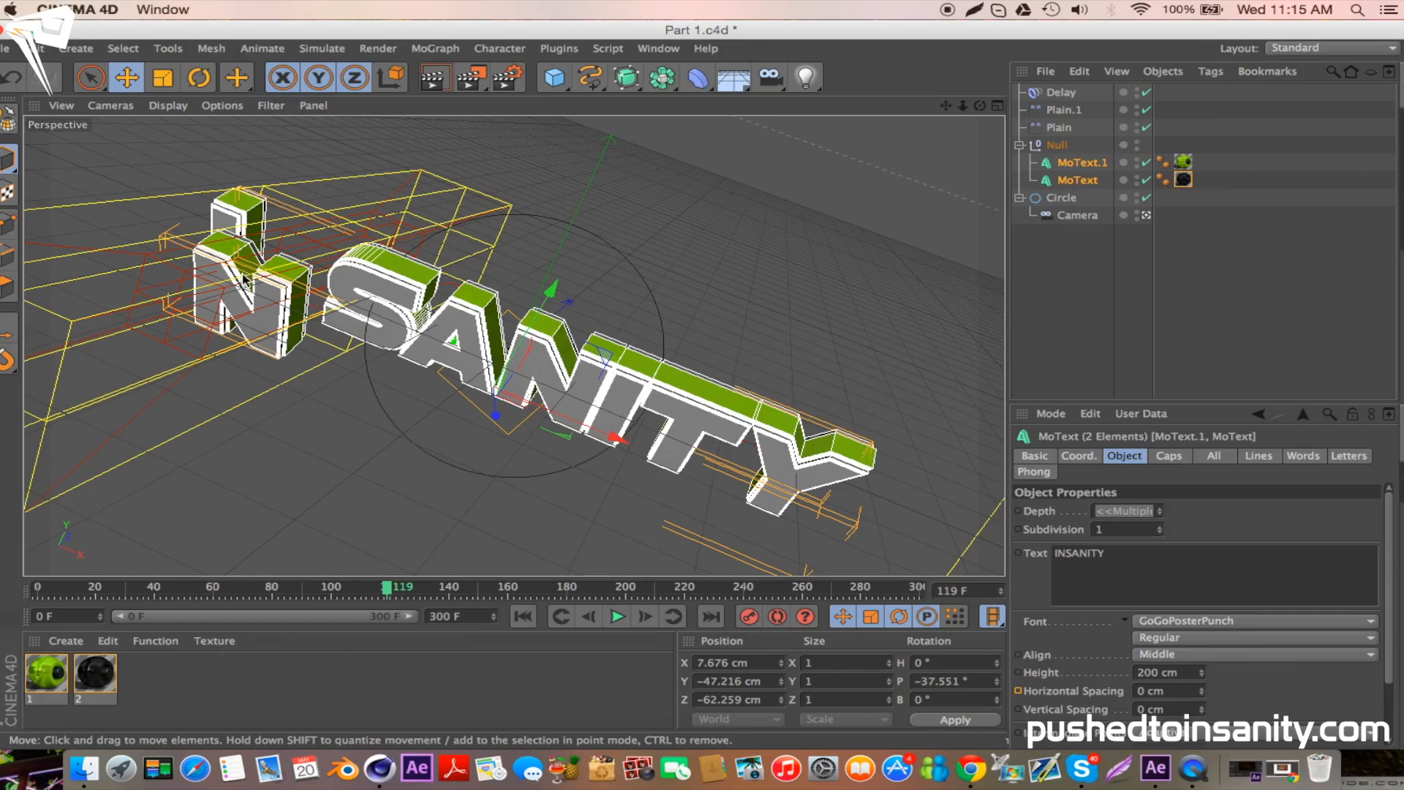
- Move the Plain and Plain.1 effectors away from the INSANITY text across later frames
{"action": "left_click", "coordinate": [1059, 128]}
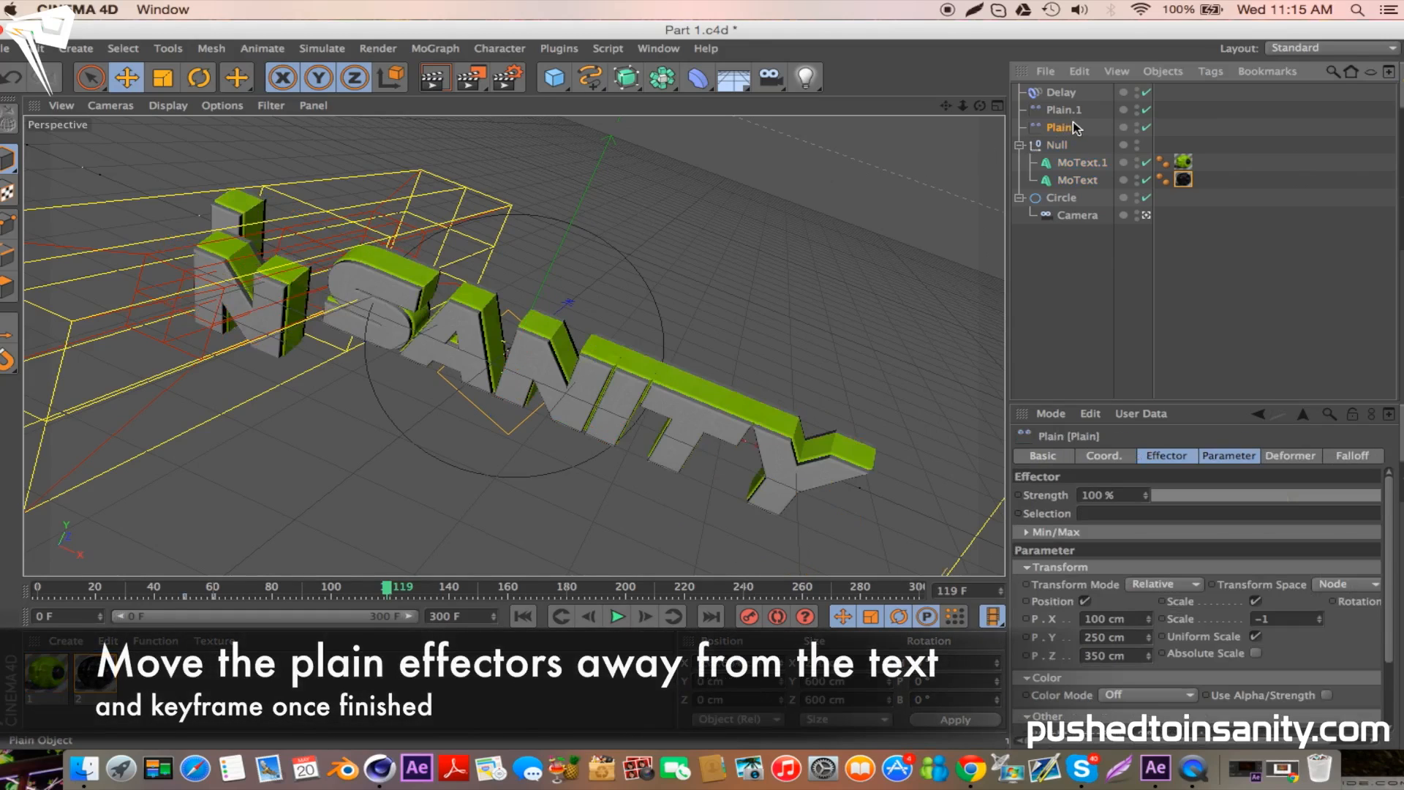
{"action": "left_click", "coordinate": [1062, 109]}
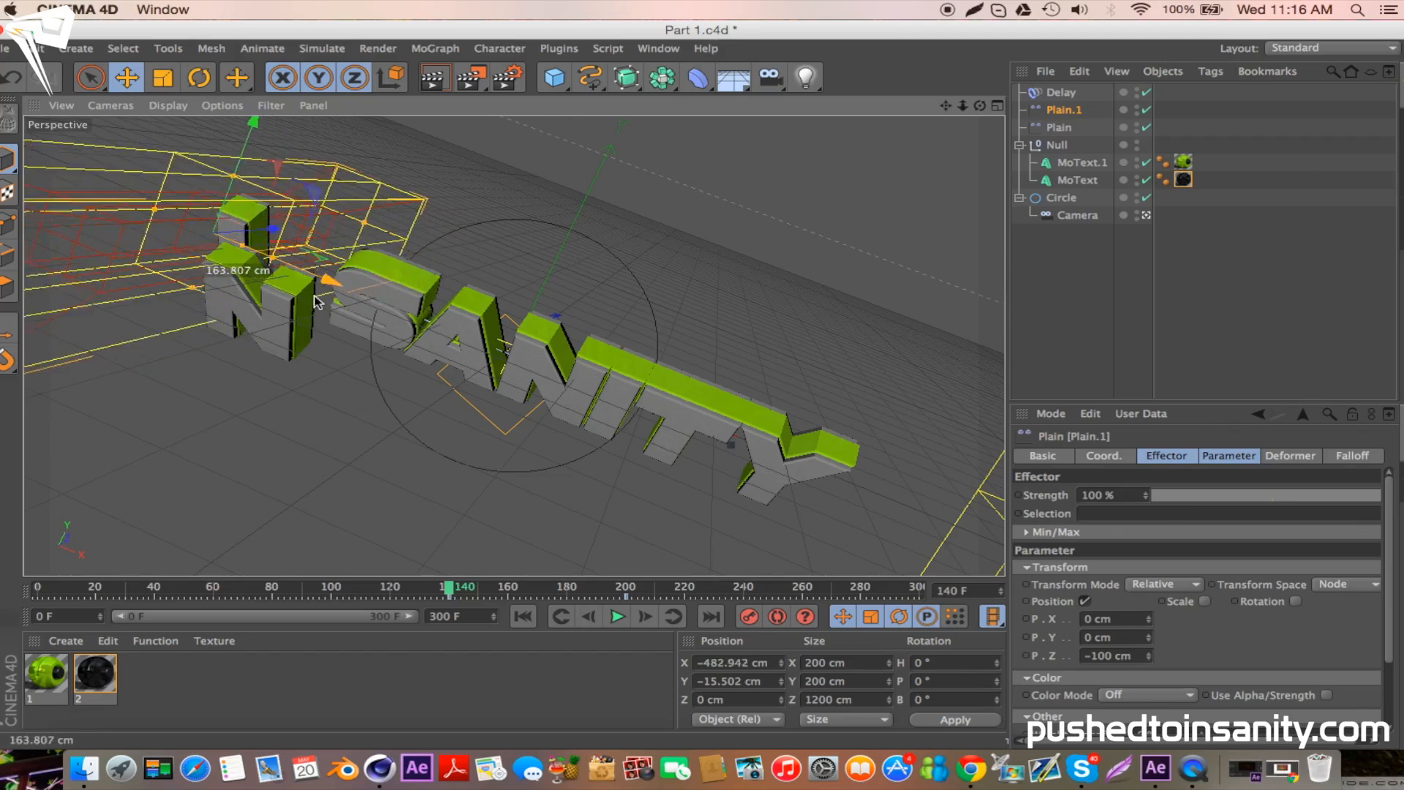
{"action": "left_click_drag", "start_coordinate": [318, 300], "coordinate": [708, 573]}
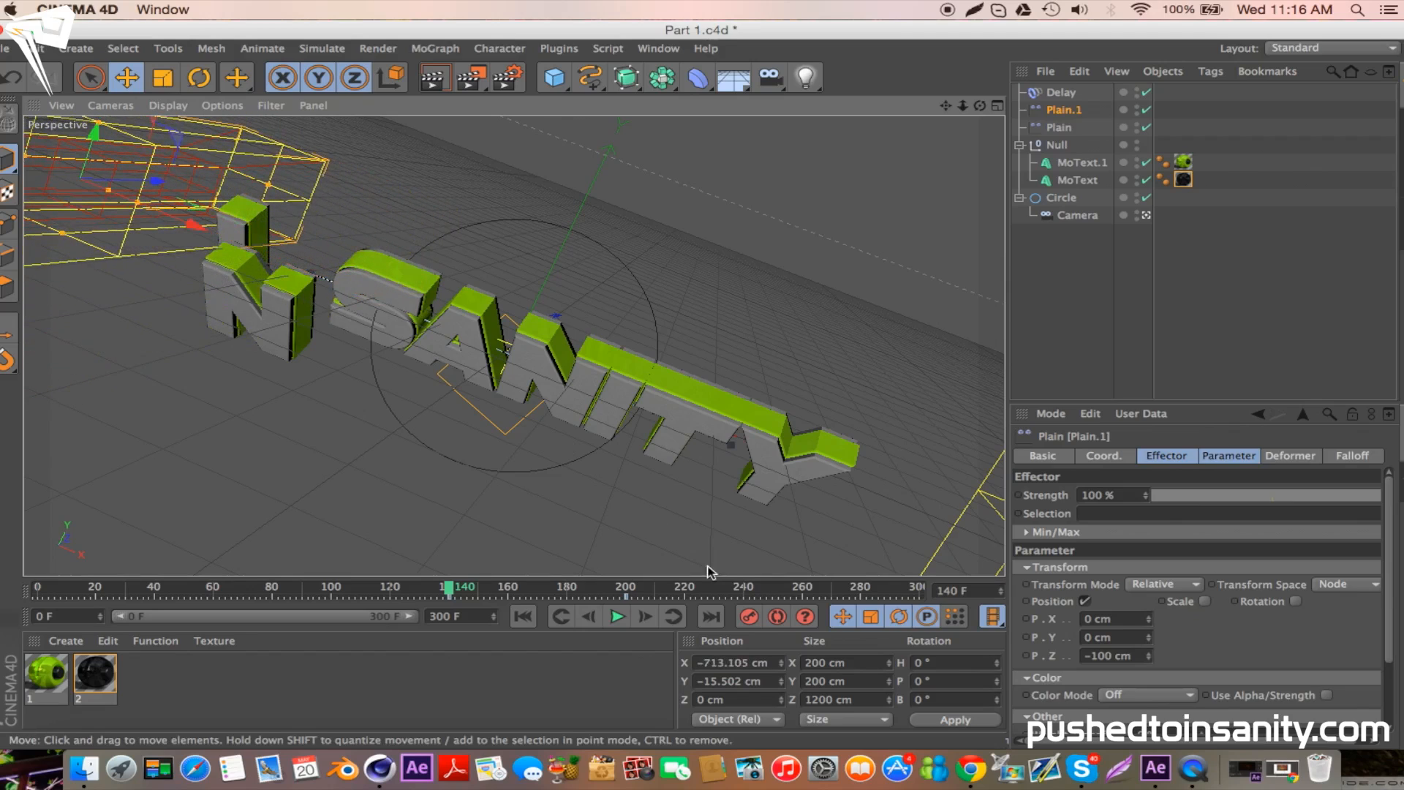
{"action": "left_click_drag", "start_coordinate": [448, 587], "coordinate": [464, 587]}
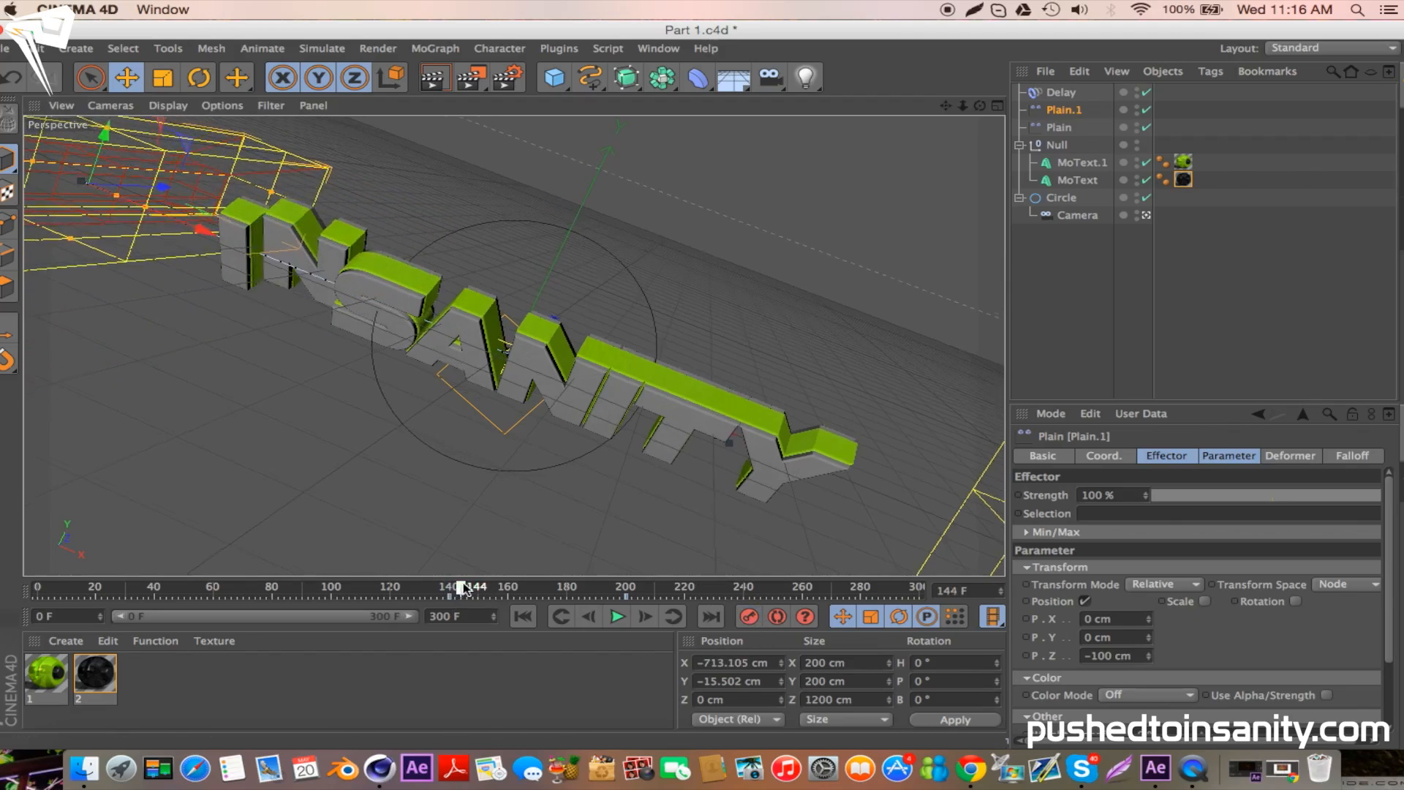
{"action": "left_click_drag", "start_coordinate": [463, 587], "coordinate": [624, 587]}
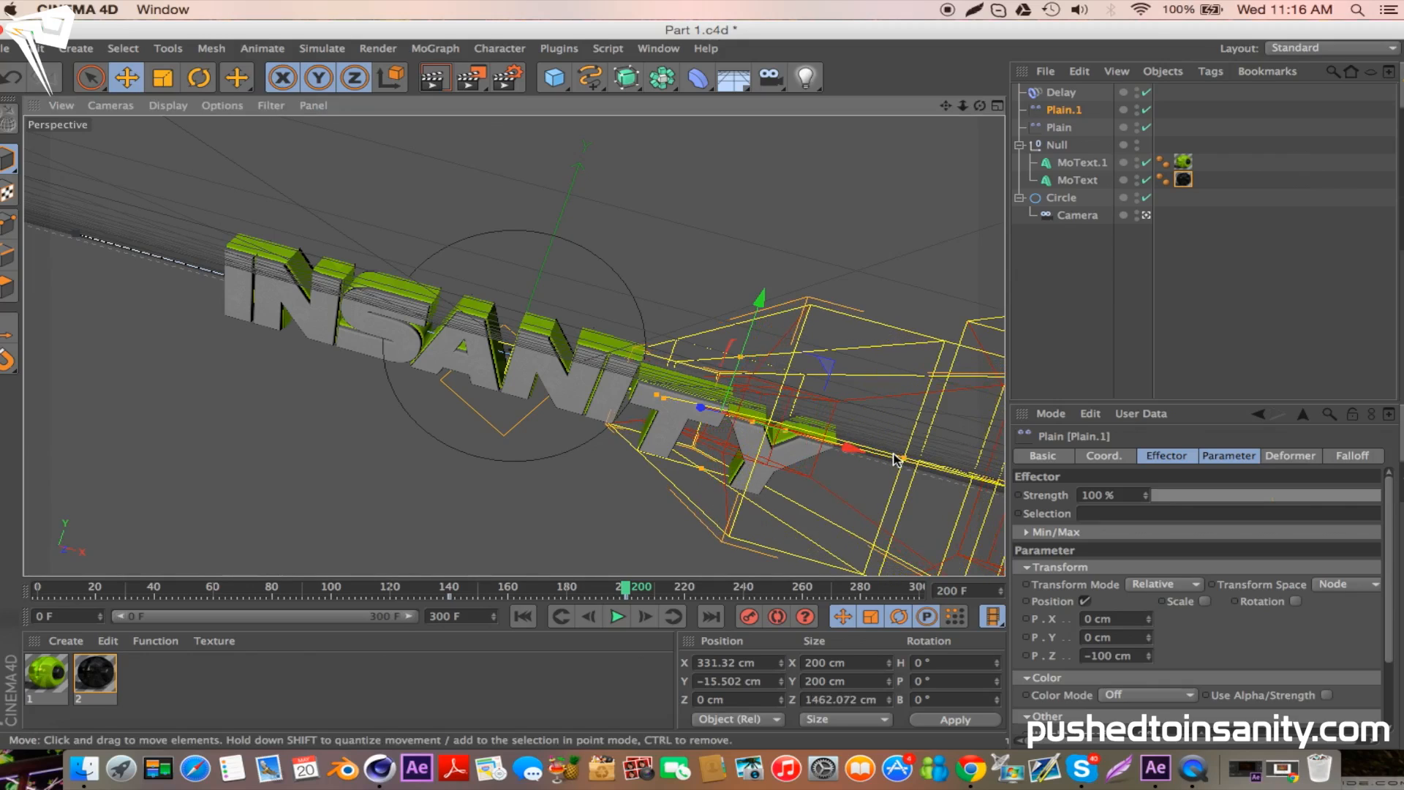
{"action": "left_click_drag", "start_coordinate": [846, 448], "coordinate": [869, 452]}
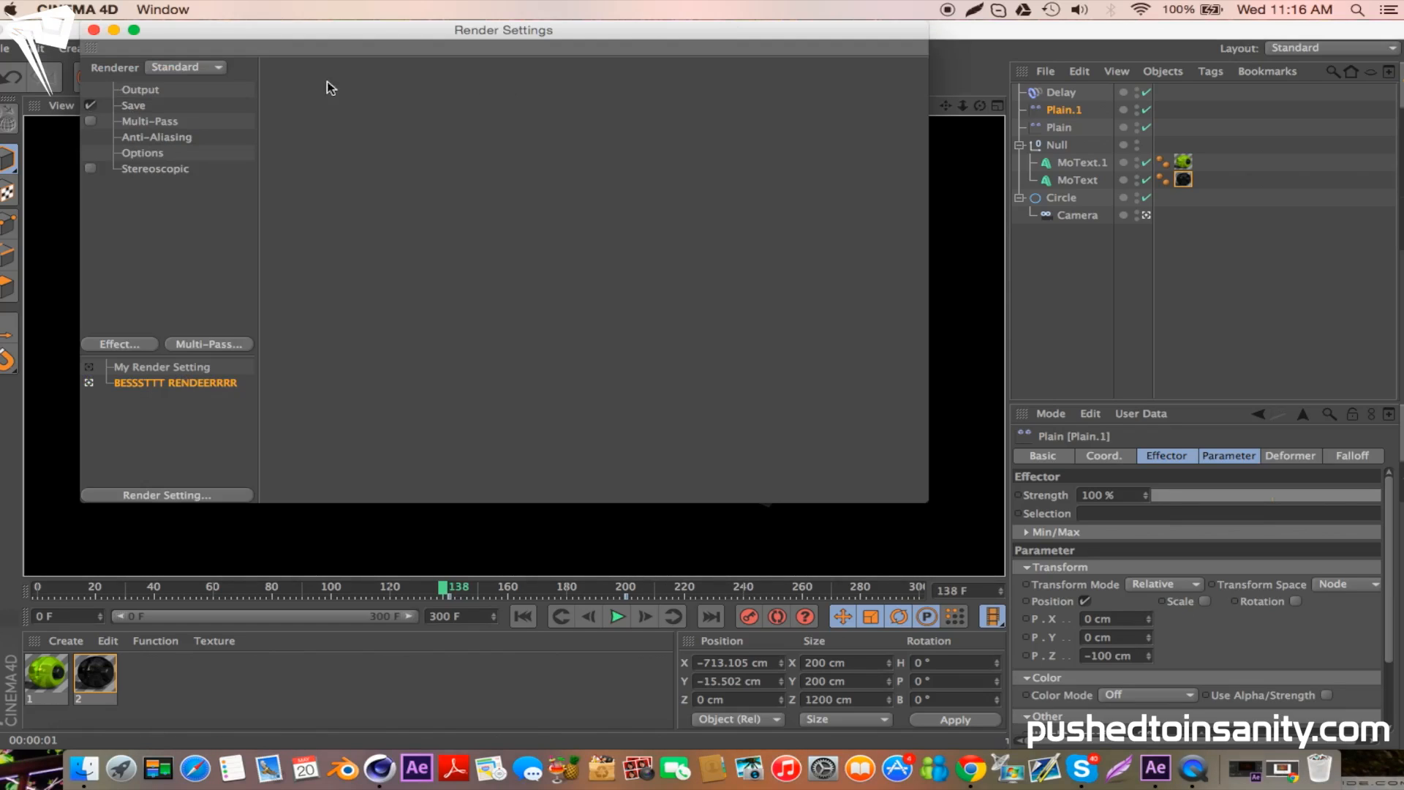
- Set the render save path to INSANE SYNC in the FREE INTRO TEMPLATE folder
{"action": "left_click", "coordinate": [132, 105]}
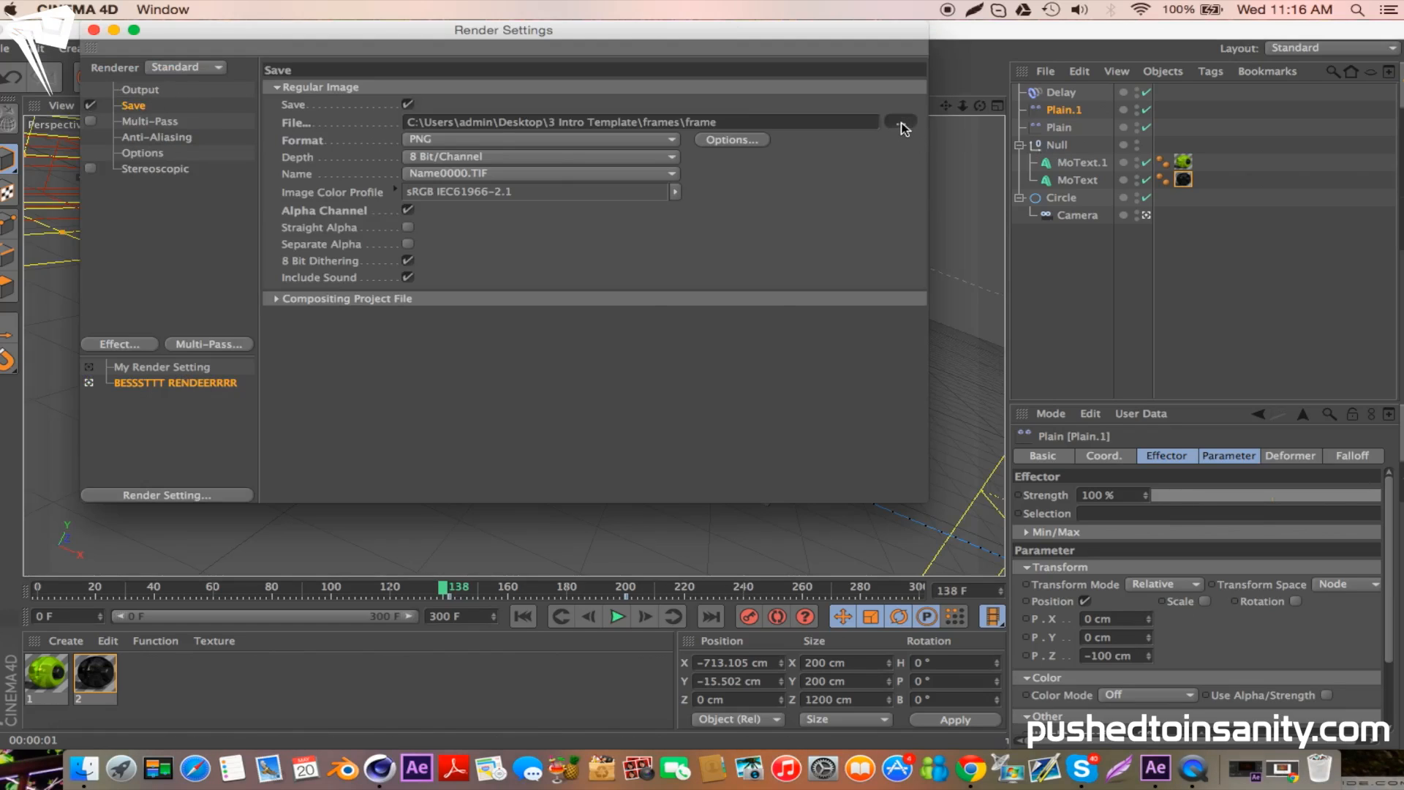
{"action": "left_click", "coordinate": [900, 123]}
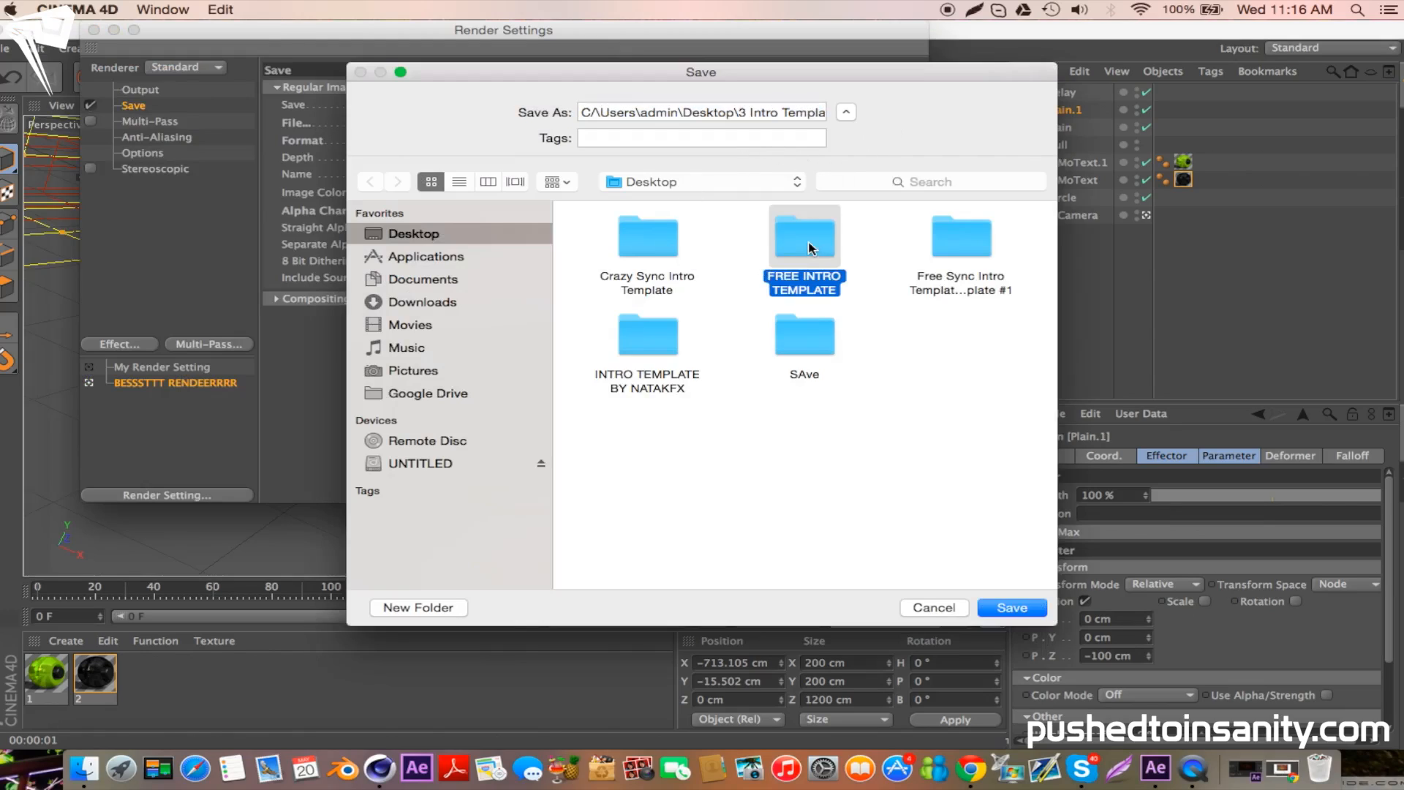
{"action": "double_click", "coordinate": [803, 236]}
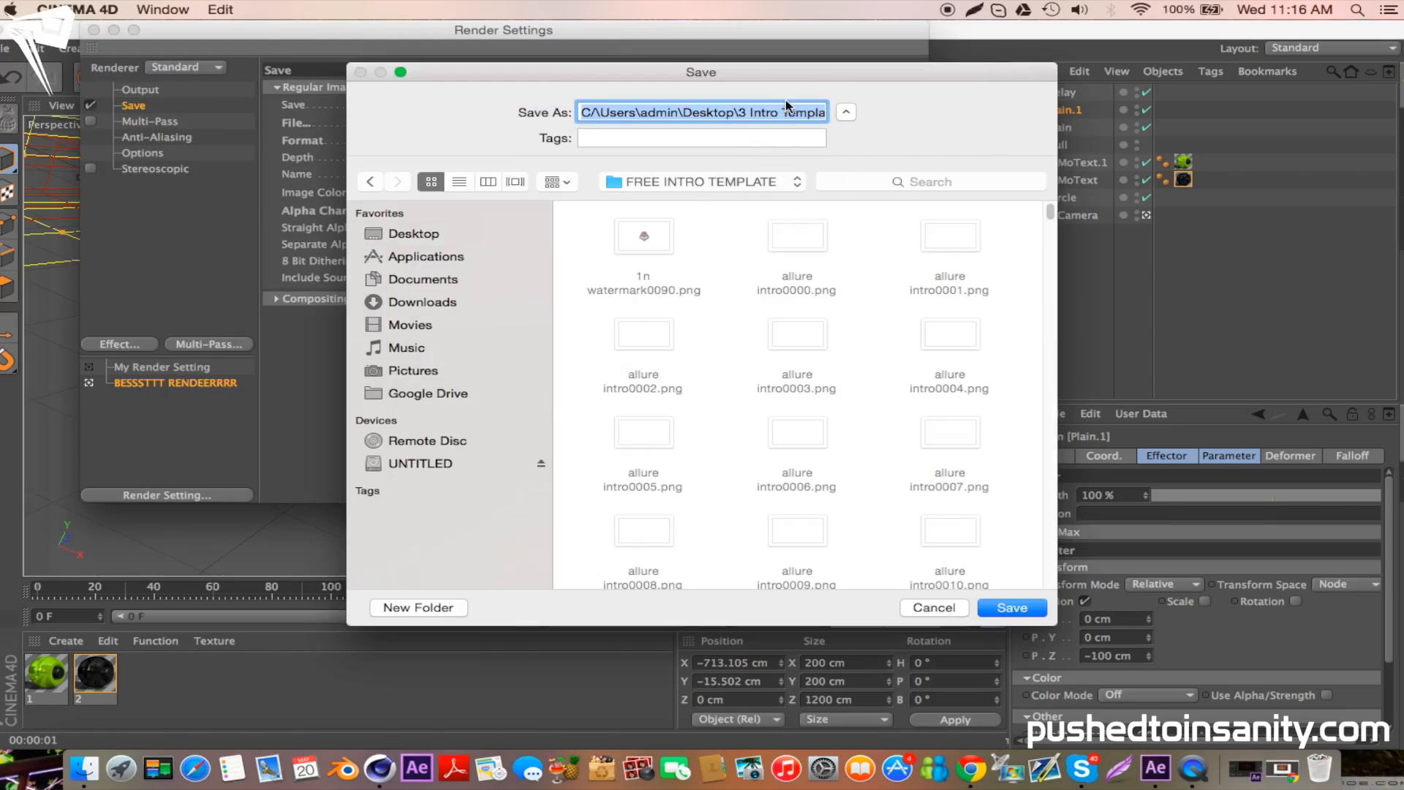
{"action": "type", "text": "INSANE SYNC"}
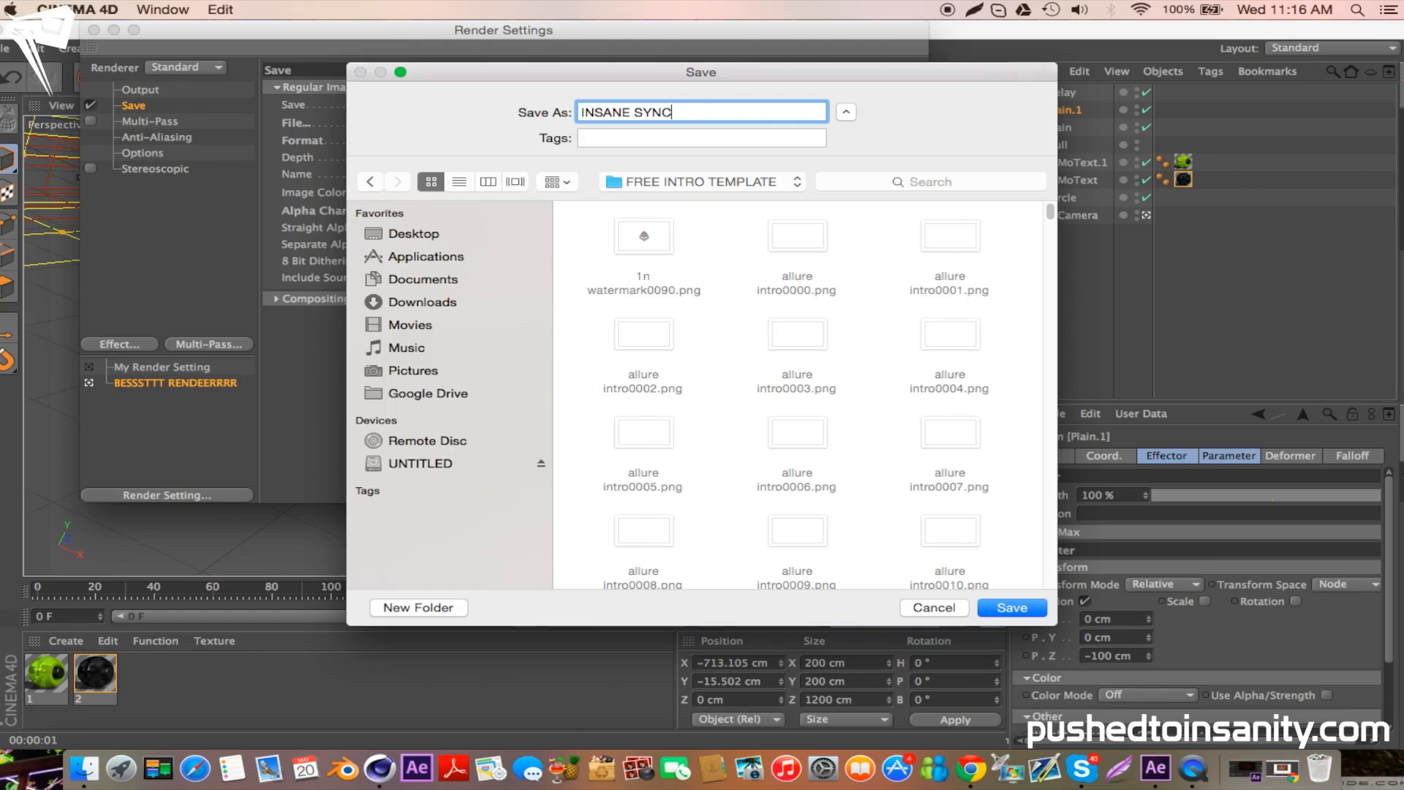
{"action": "left_click", "coordinate": [1011, 606]}
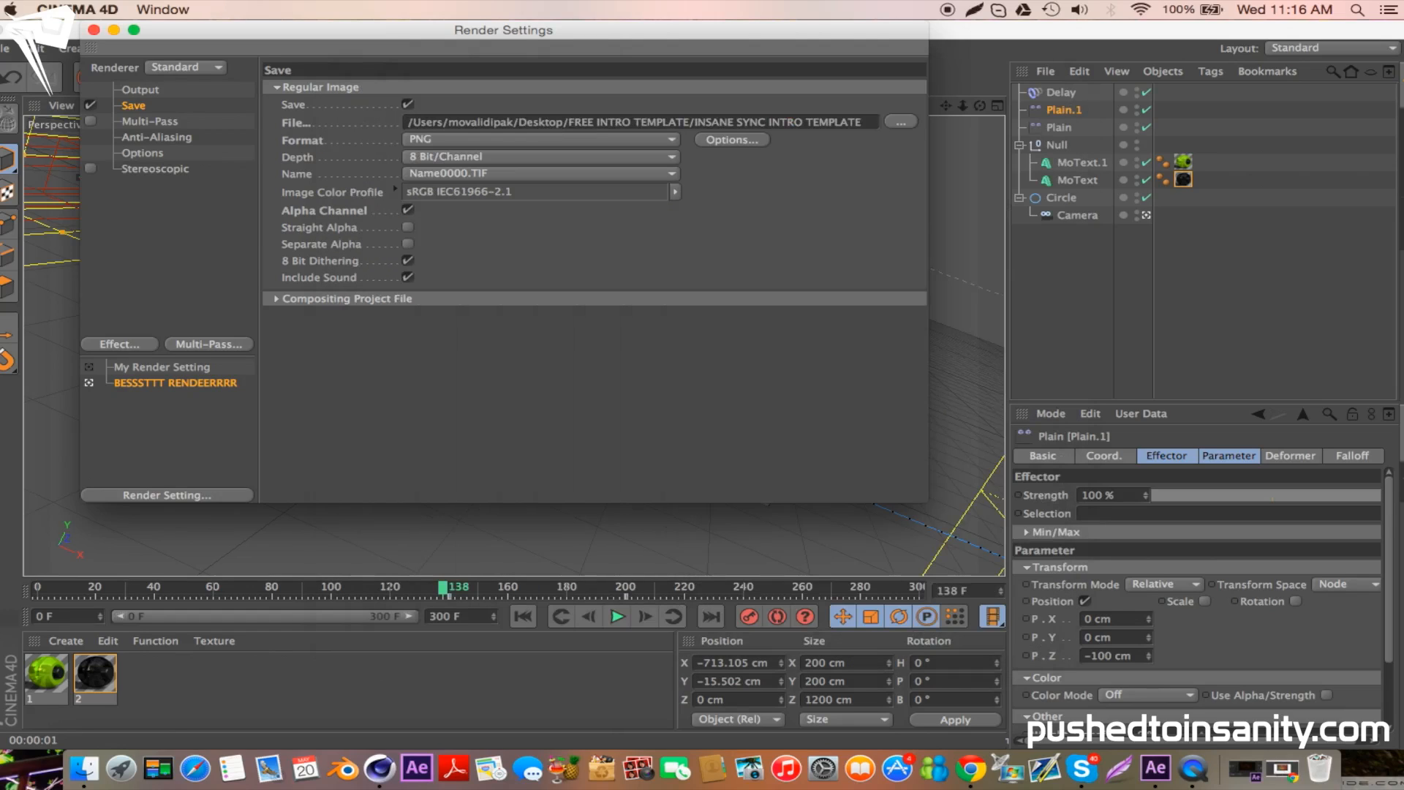
{"action": "left_click", "coordinate": [140, 89]}
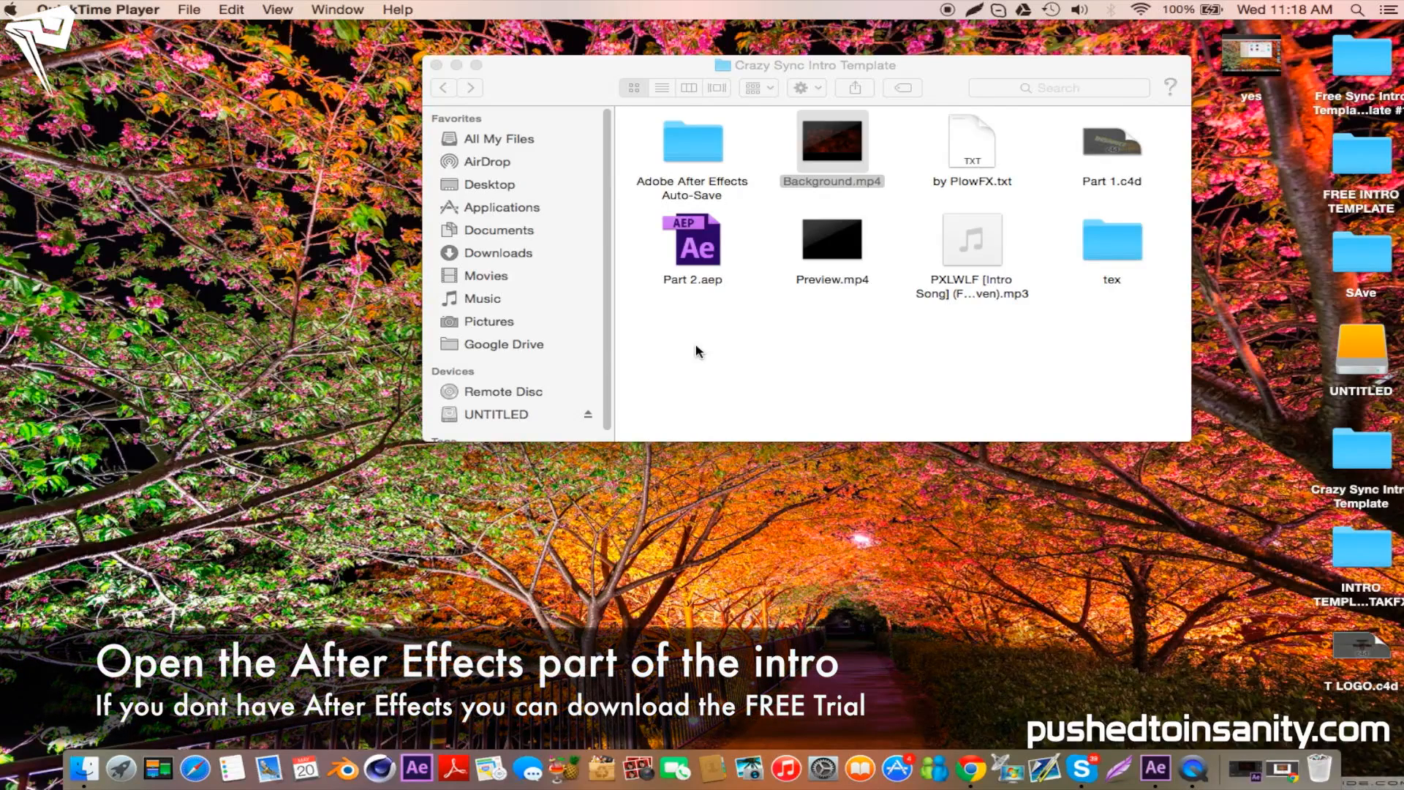
- Open Part 2.aep in After Effects from the template folder
{"action": "left_click", "coordinate": [691, 239]}
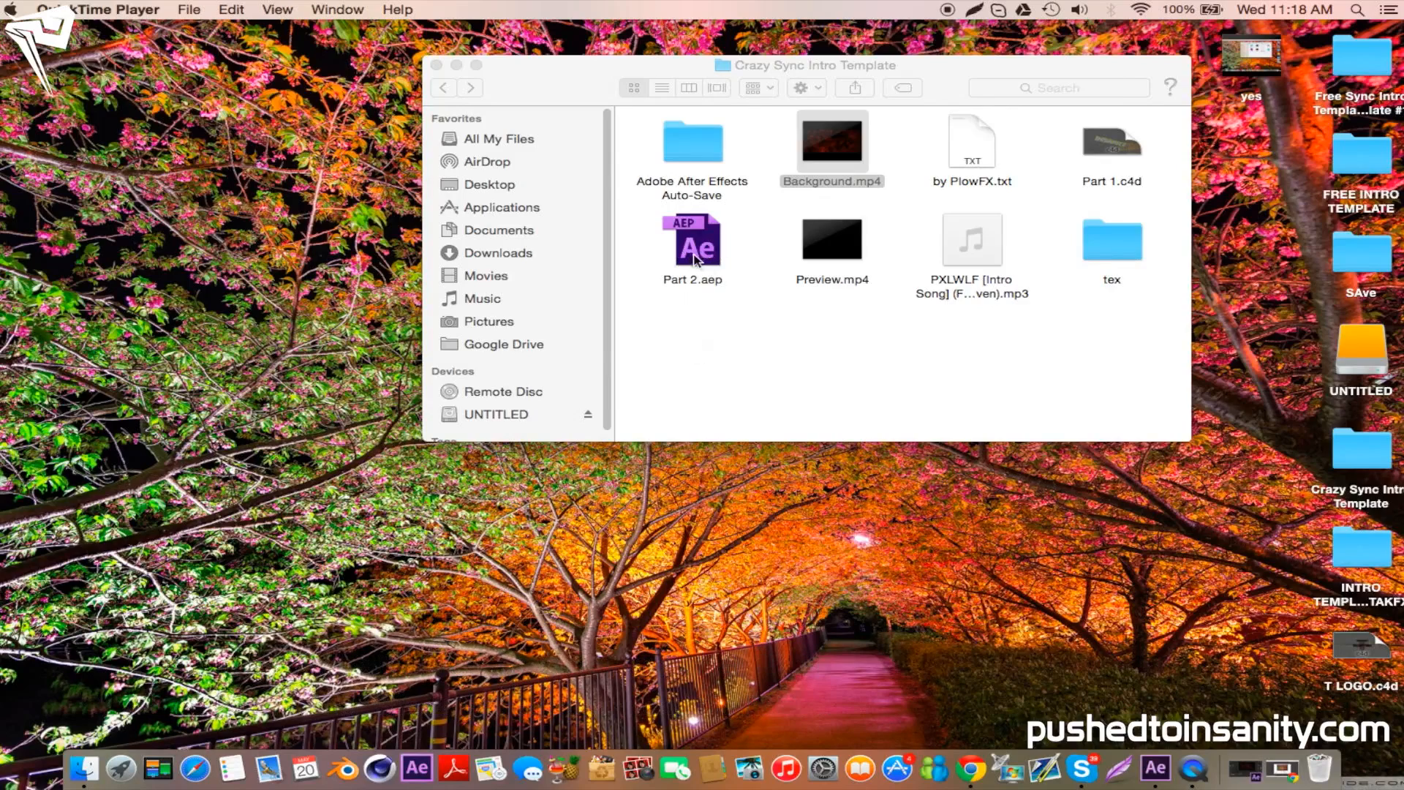
{"action": "mouse_move", "coordinate": [685, 267]}
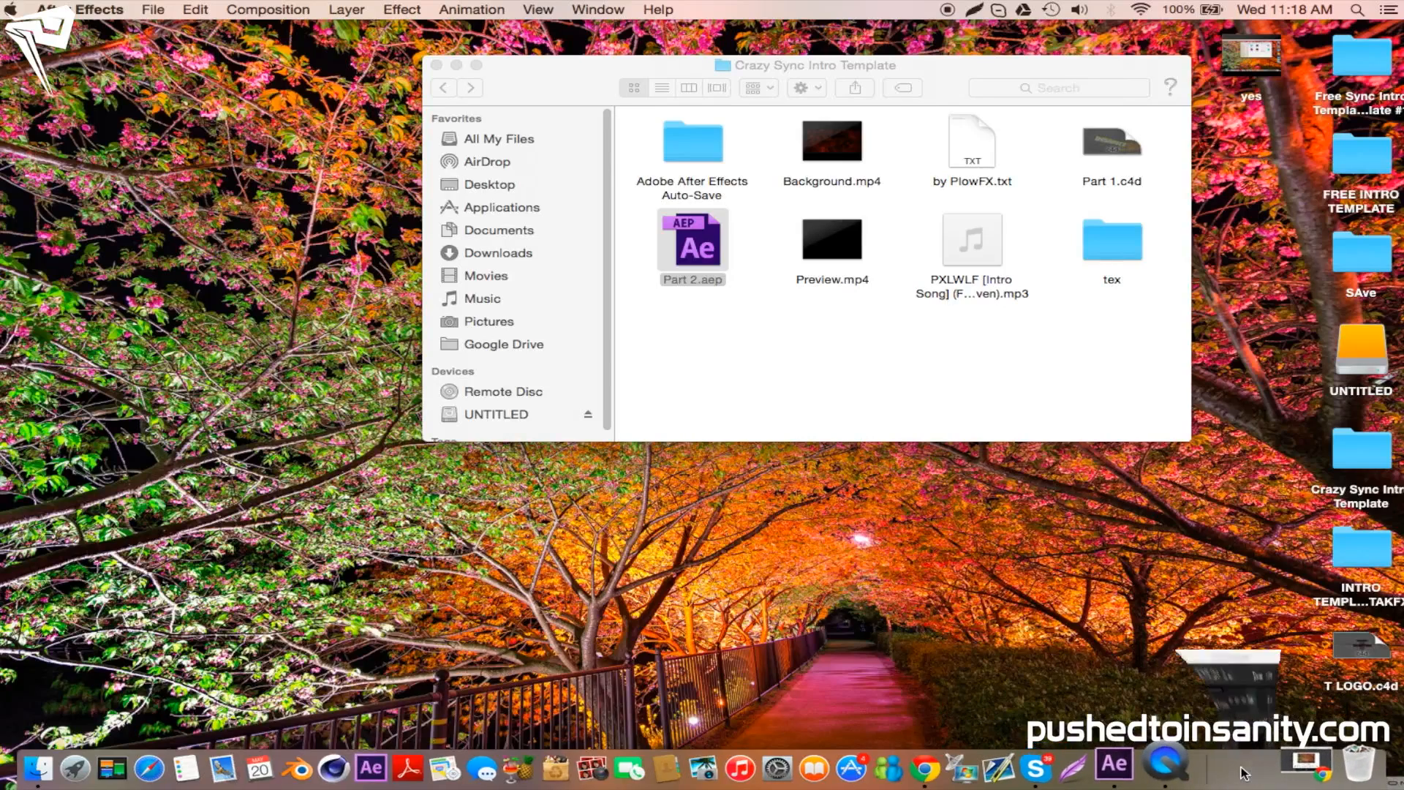
{"action": "double_click", "coordinate": [691, 239]}
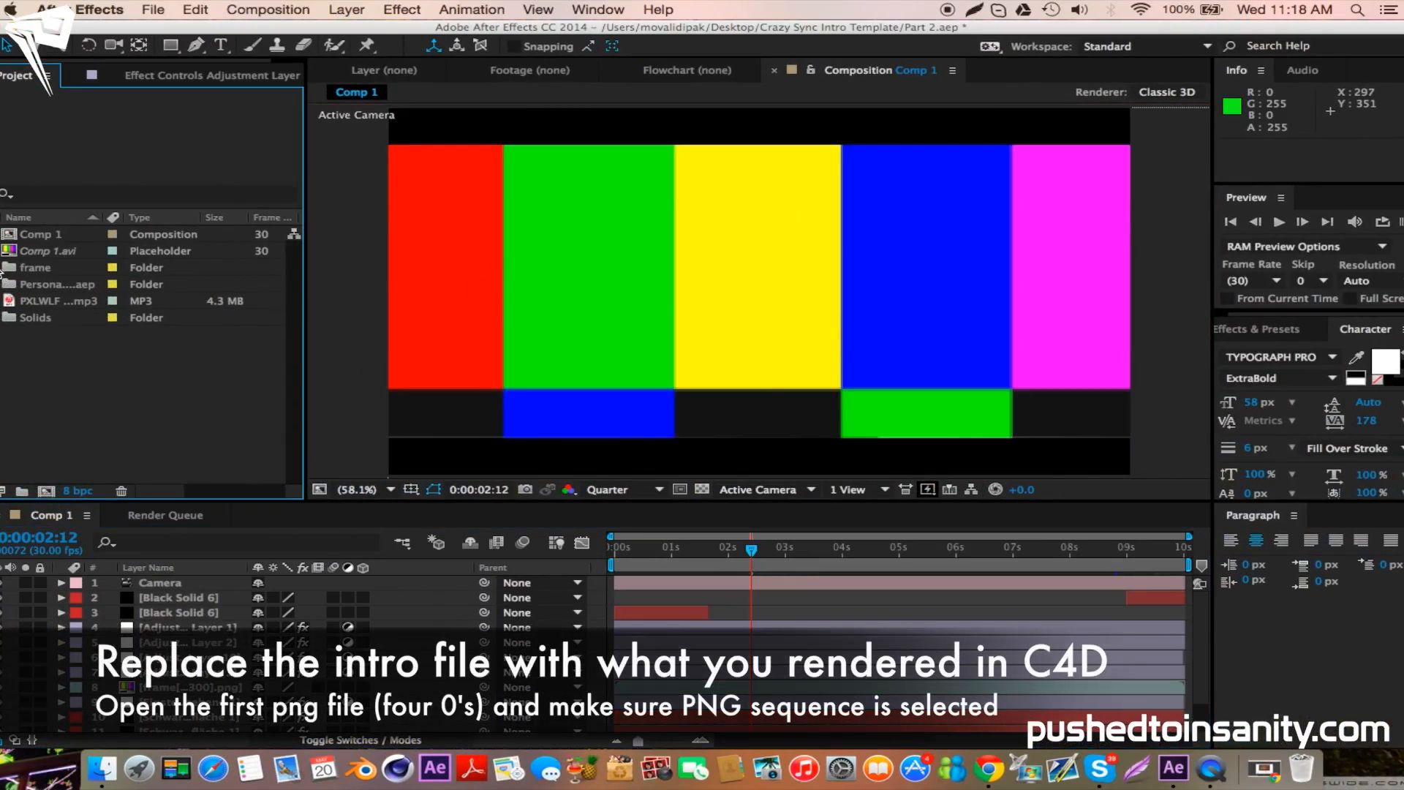
- Replace the placeholder frame footage with the allure intro0000.png PNG sequence
{"action": "left_click", "coordinate": [72, 300]}
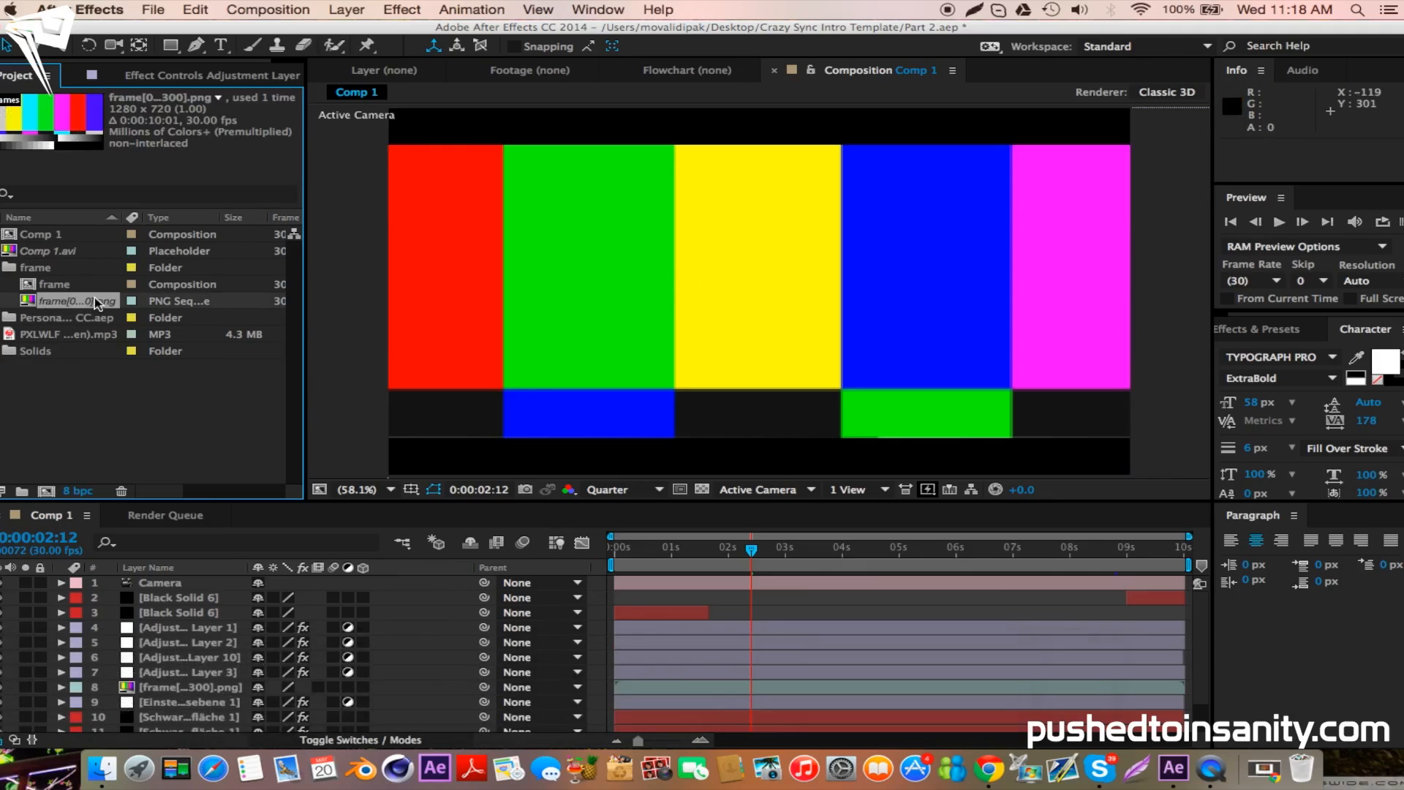
{"action": "right_click", "coordinate": [73, 300]}
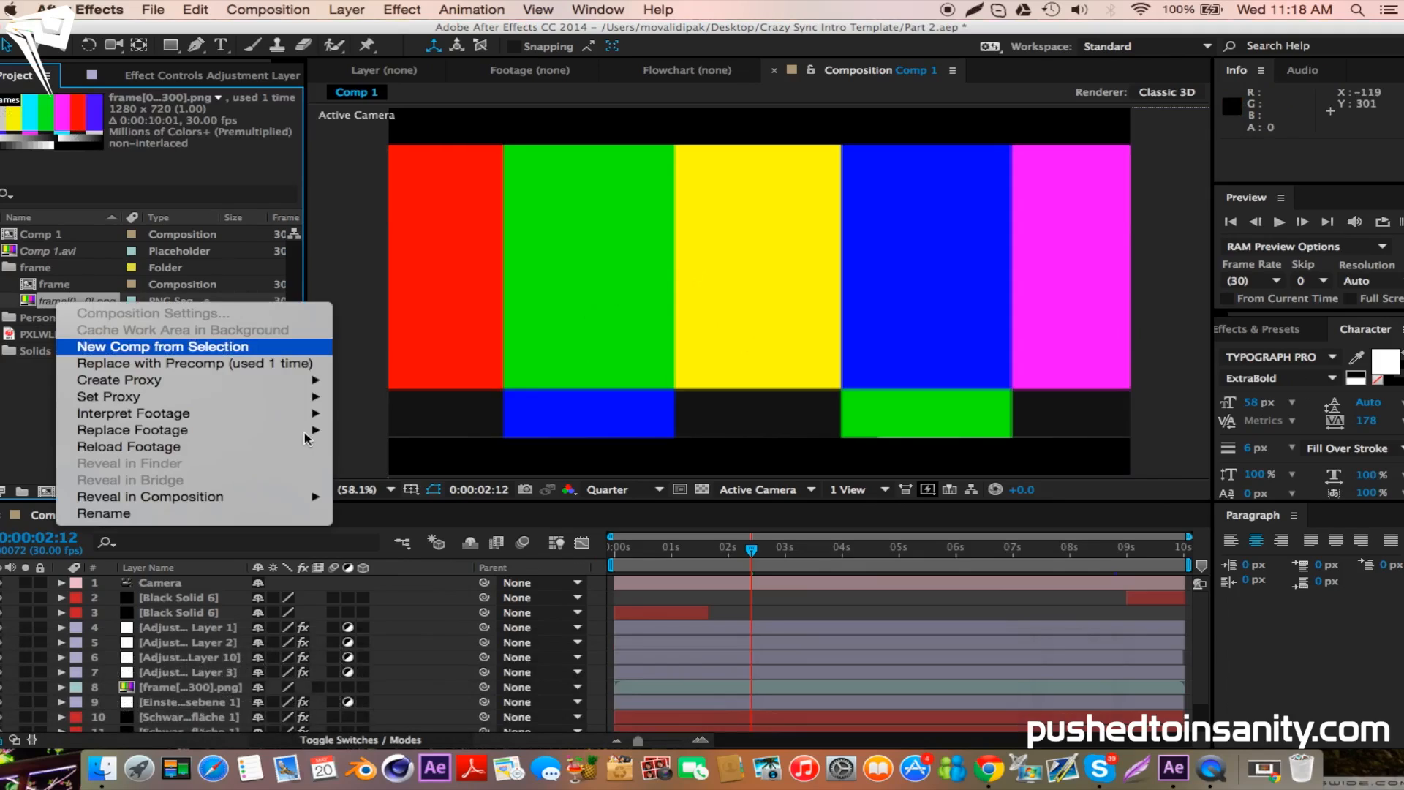
{"action": "left_click", "coordinate": [522, 376]}
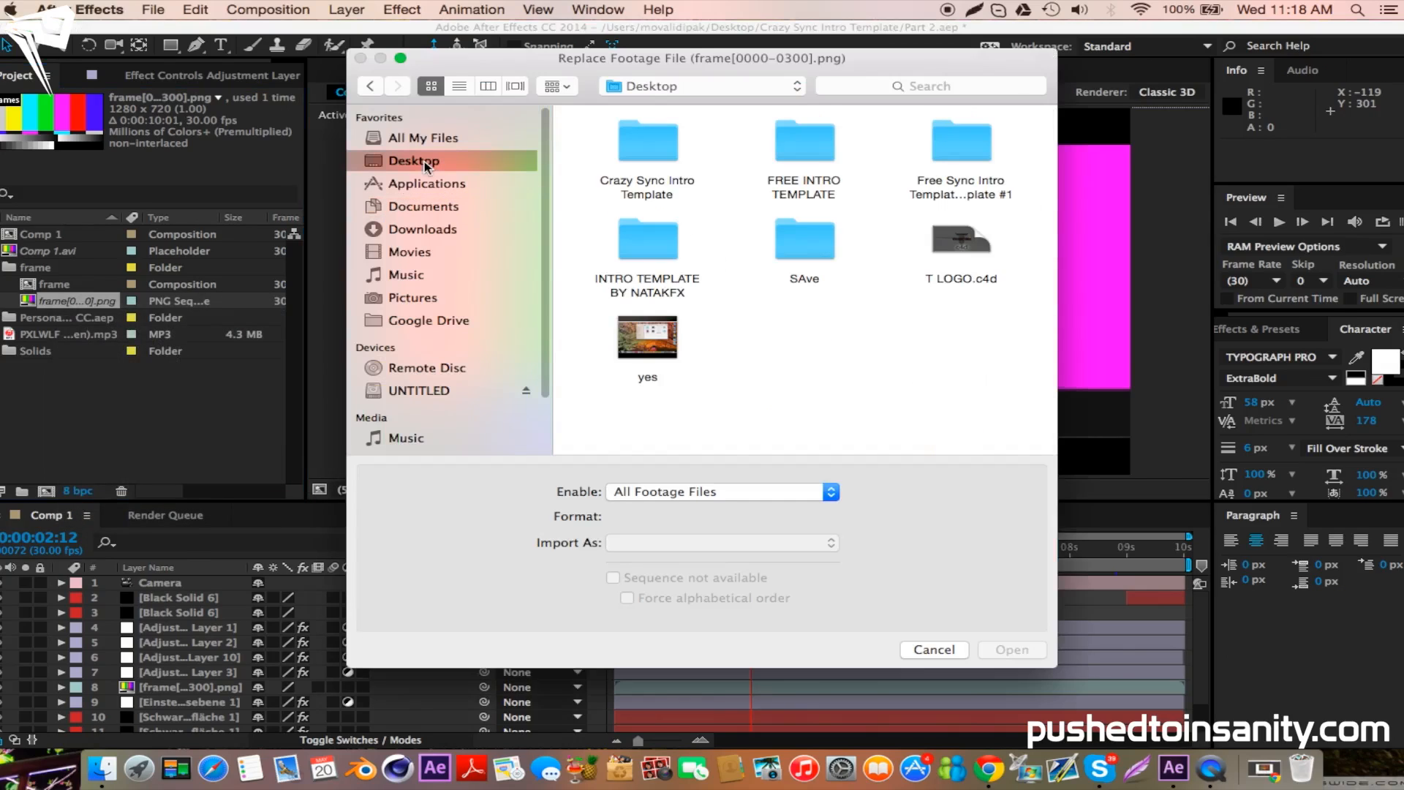
{"action": "double_click", "coordinate": [803, 140]}
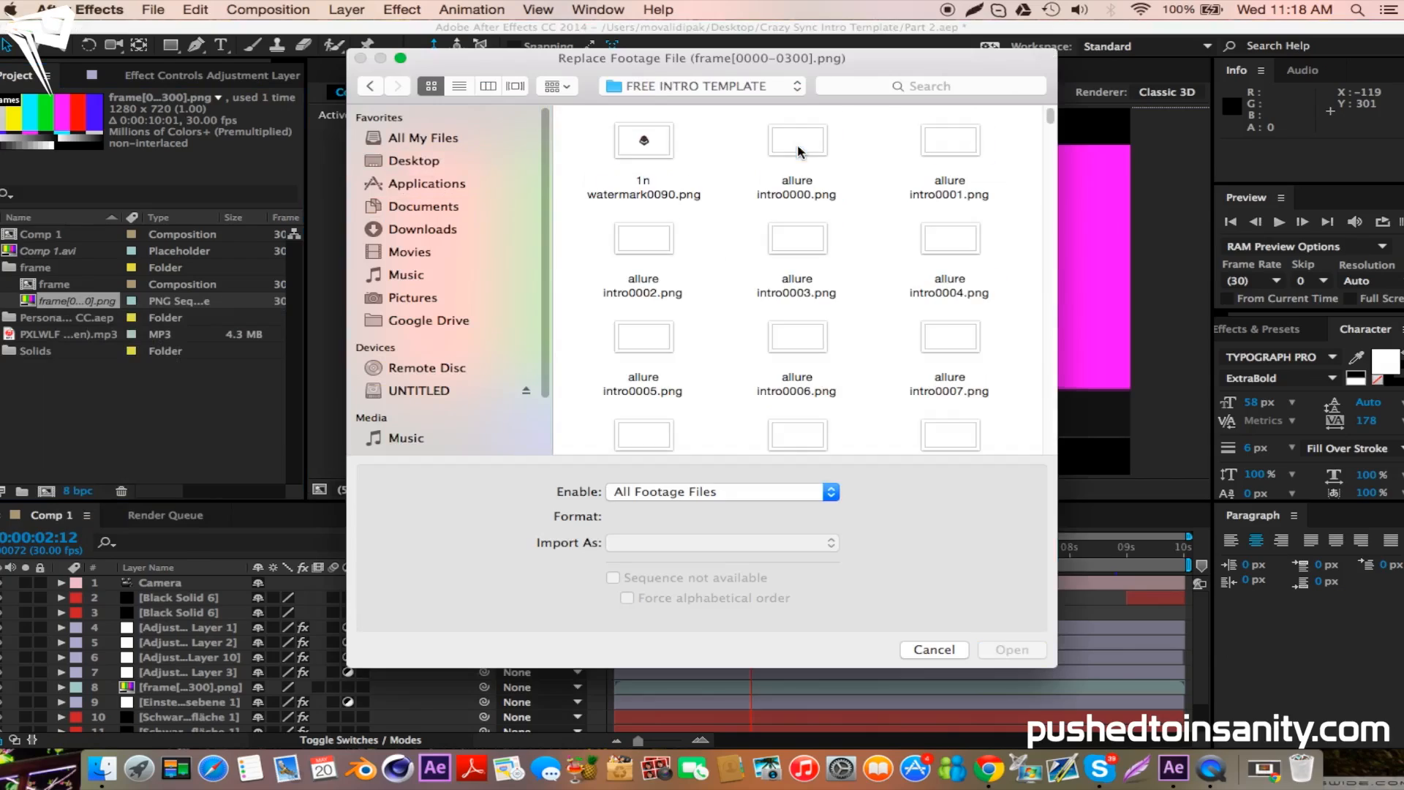
{"action": "mouse_move", "coordinate": [804, 161]}
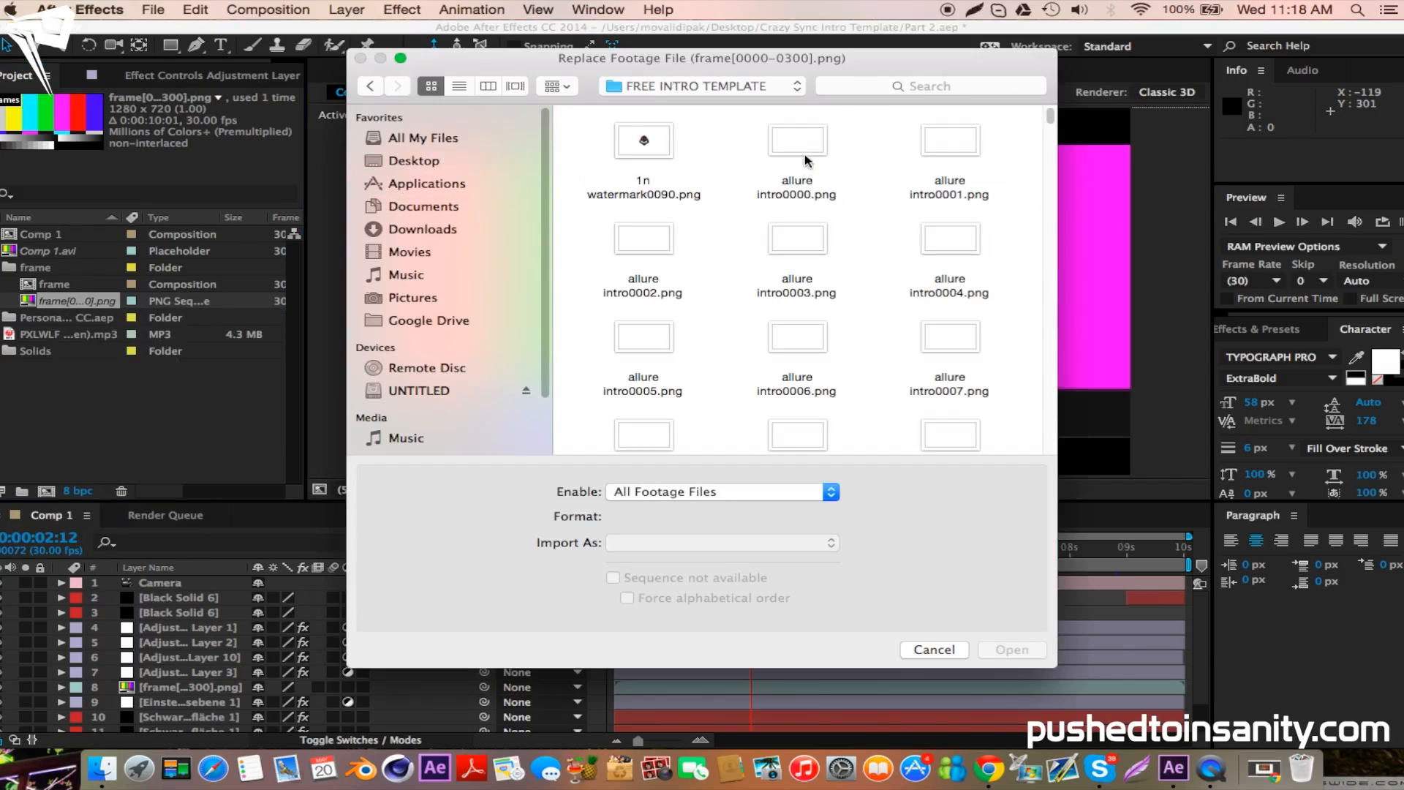
{"action": "left_click", "coordinate": [796, 139]}
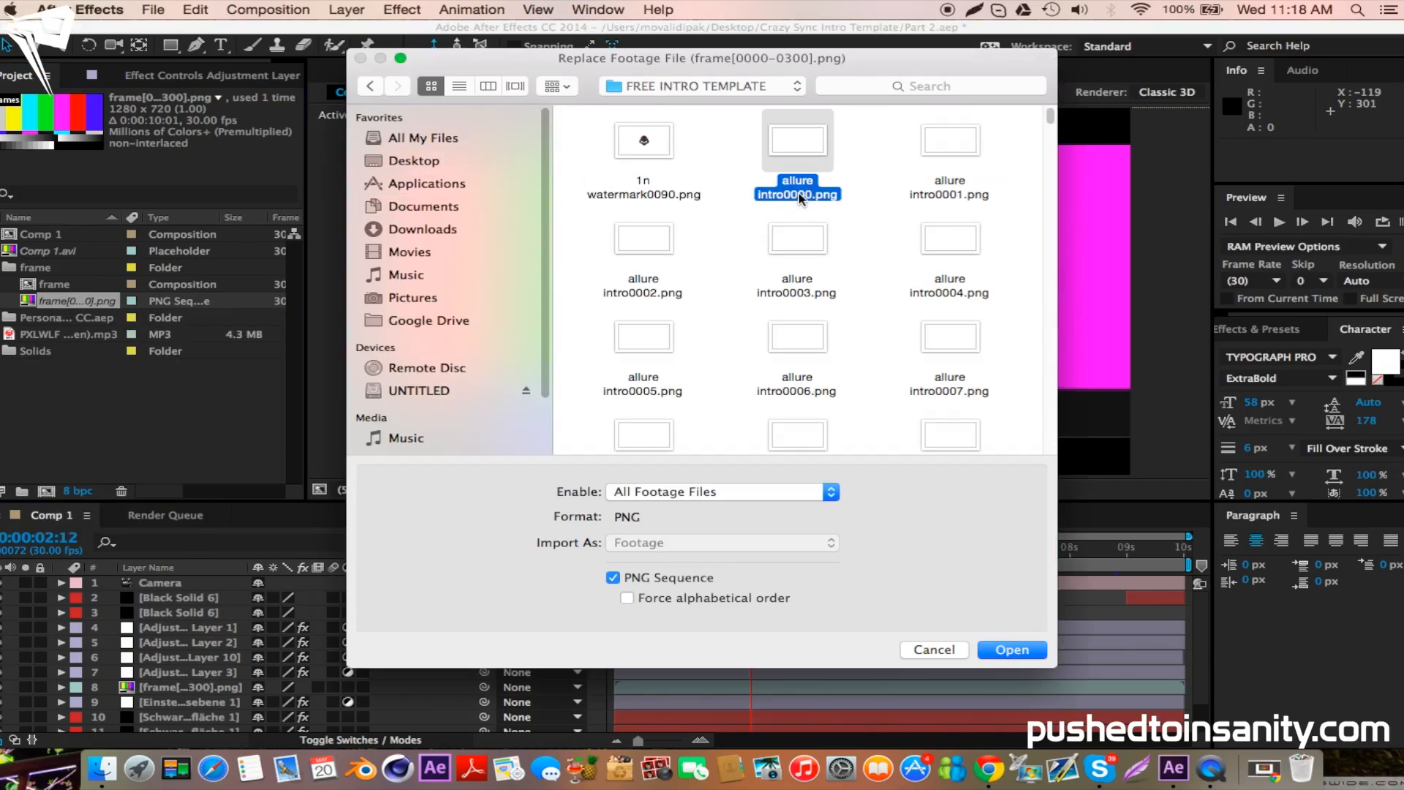
{"action": "mouse_move", "coordinate": [815, 200]}
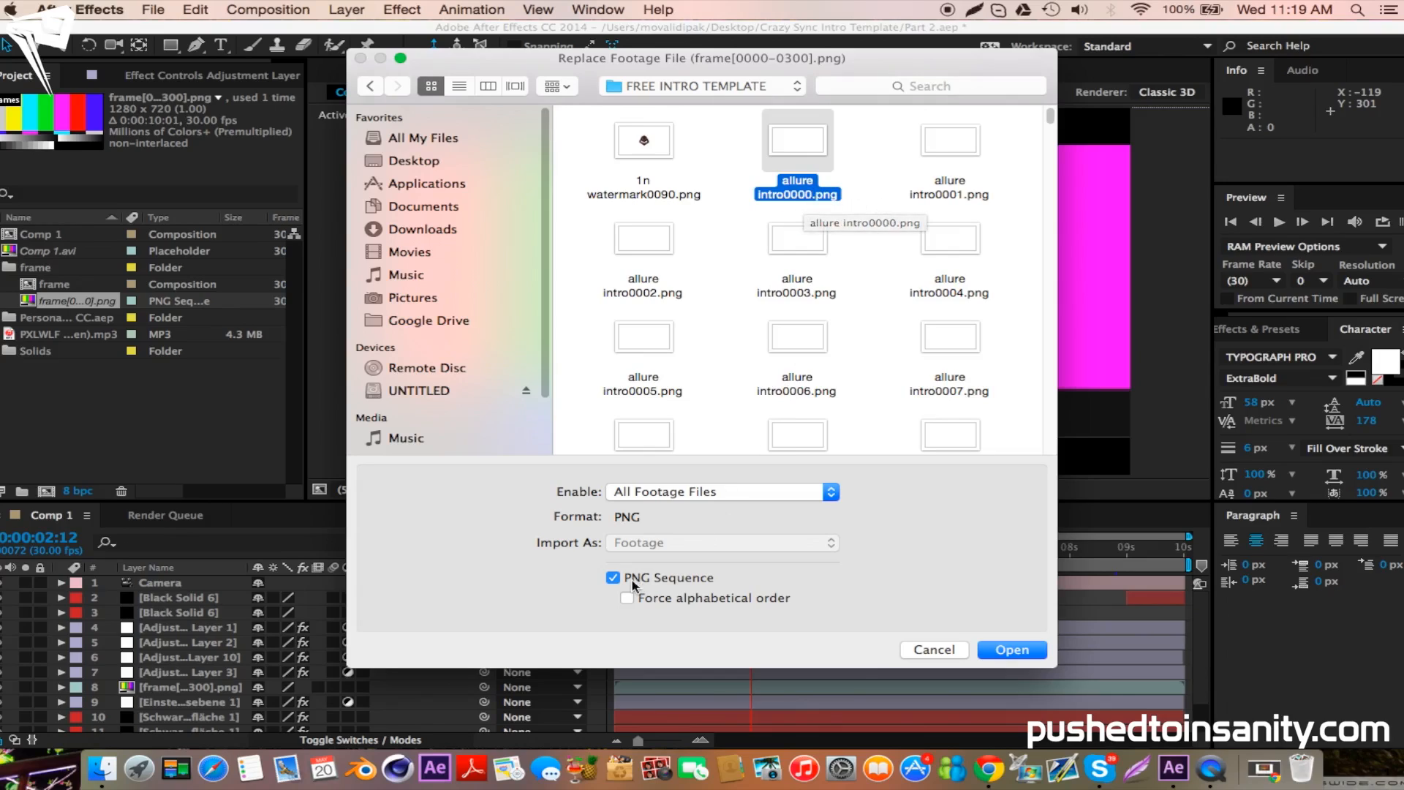
{"action": "mouse_move", "coordinate": [714, 589]}
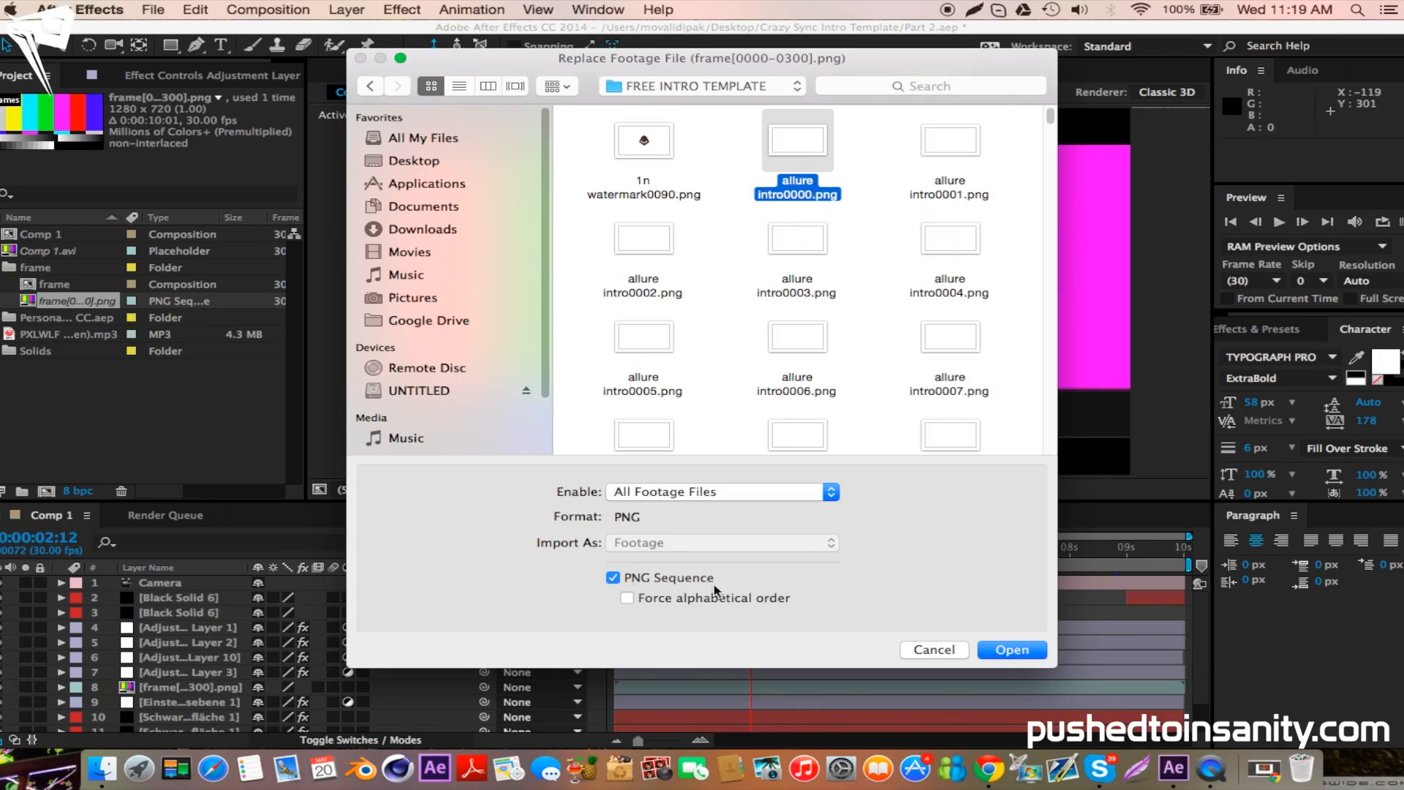
{"action": "left_click", "coordinate": [1011, 650]}
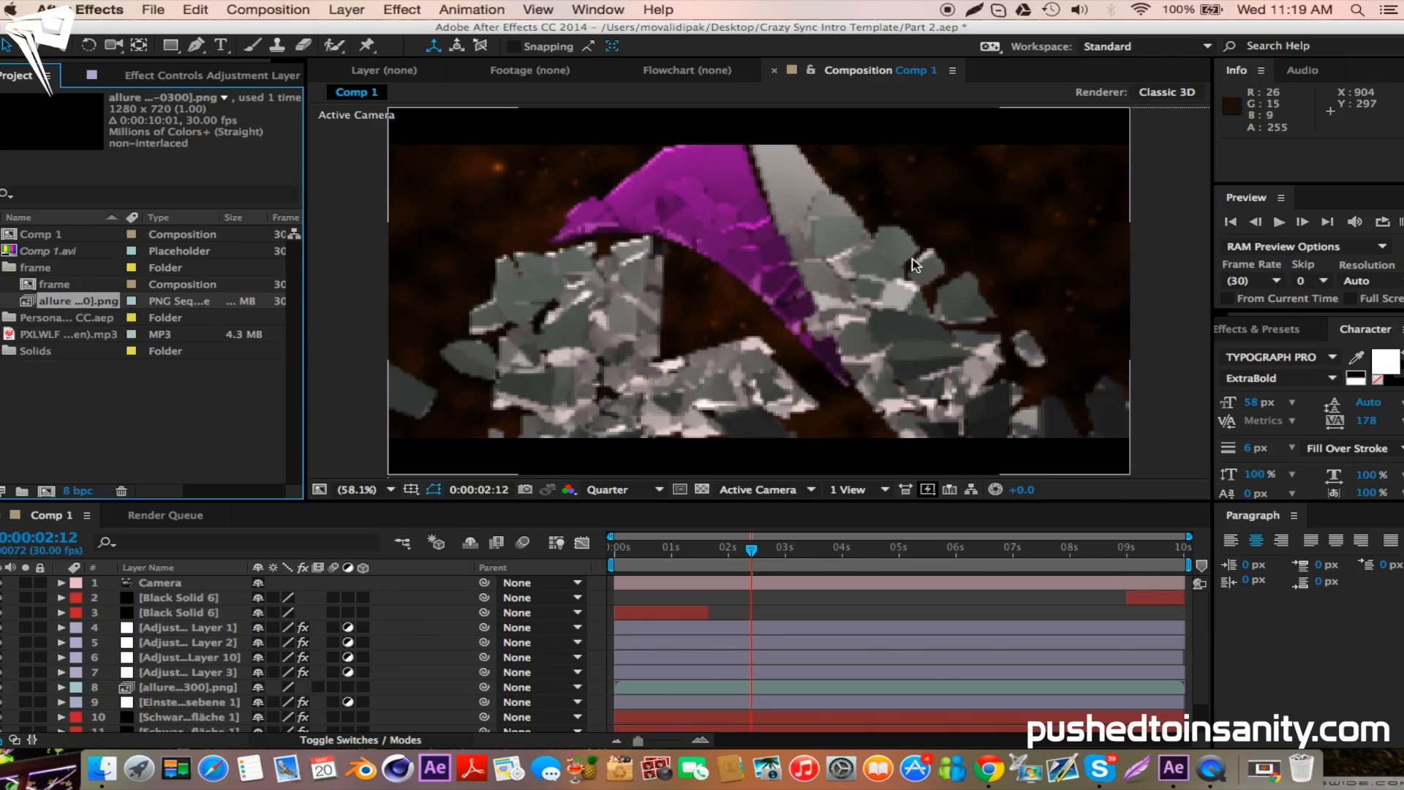
{"action": "mouse_move", "coordinate": [1025, 259]}
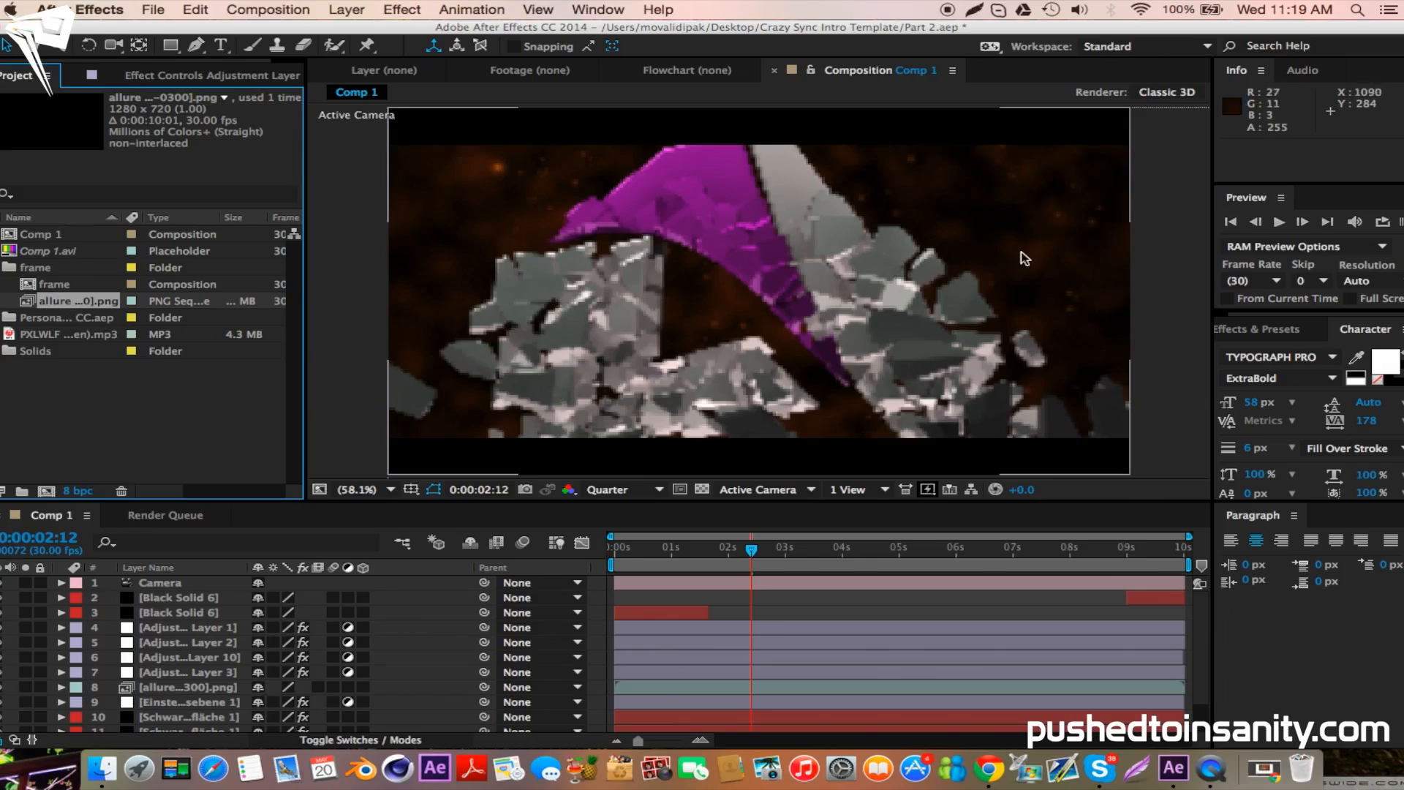
{"action": "mouse_move", "coordinate": [476, 223]}
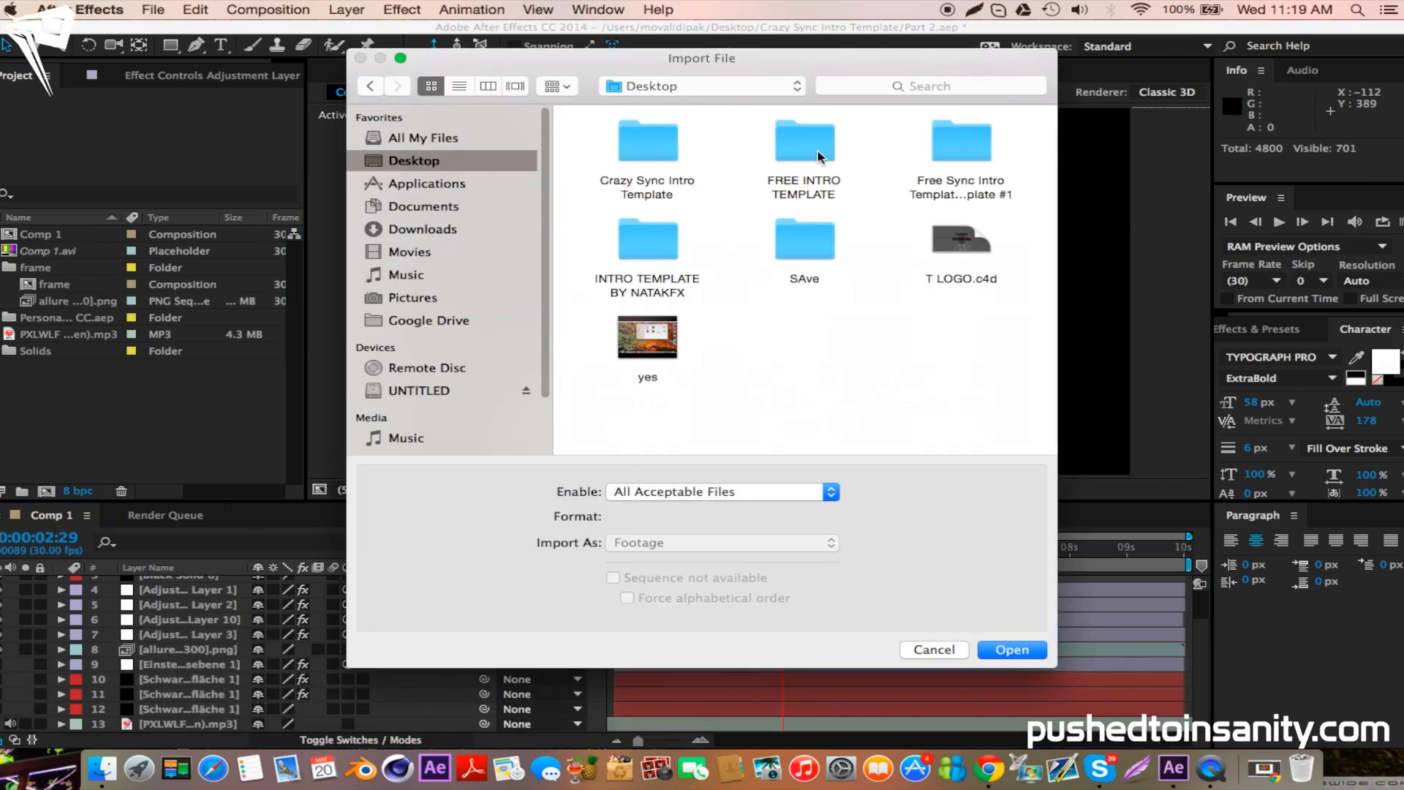
{"action": "mouse_move", "coordinate": [605, 152]}
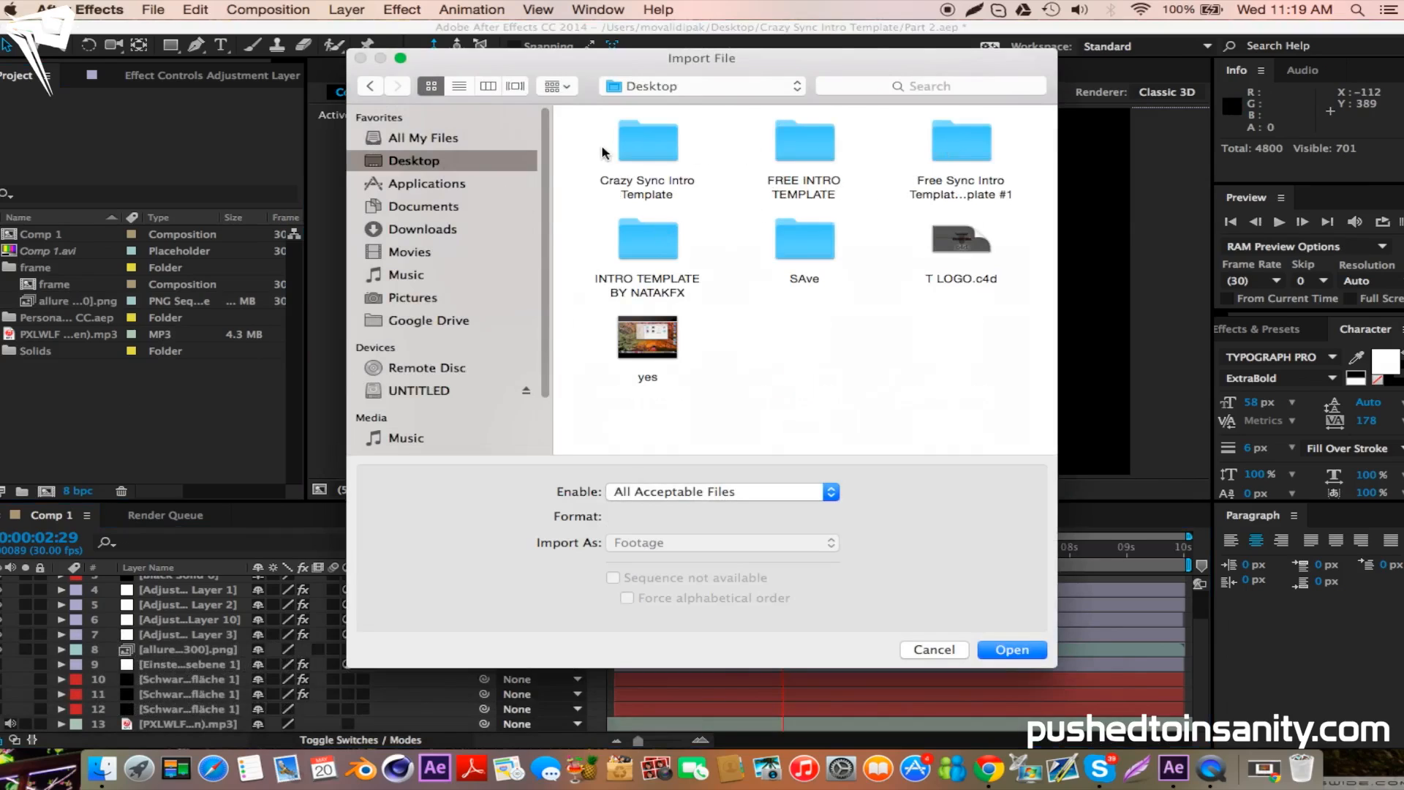
- Import Background.mp4 from the Crazy Sync Intro Template folder into Comp 1
{"action": "double_click", "coordinate": [646, 140]}
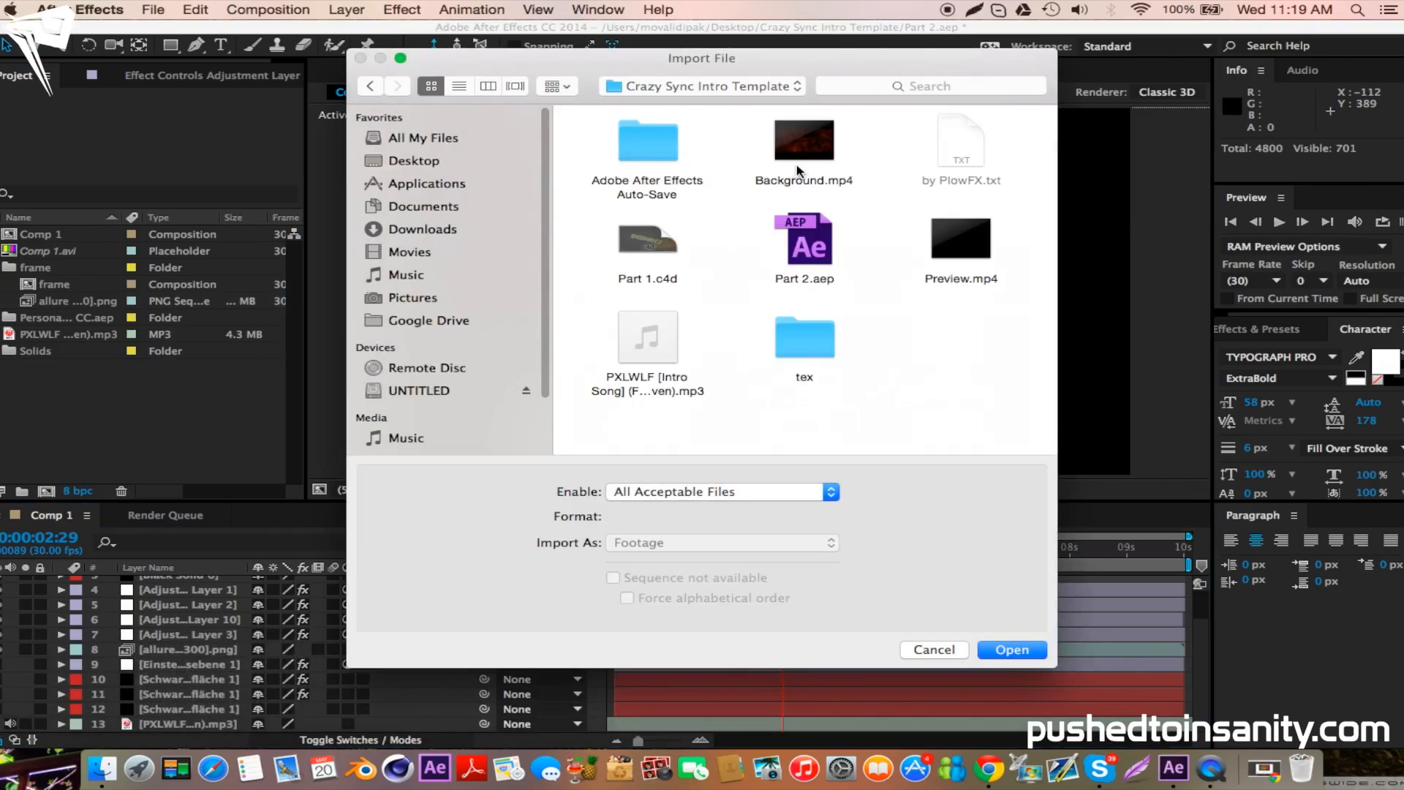
{"action": "left_click", "coordinate": [1011, 649]}
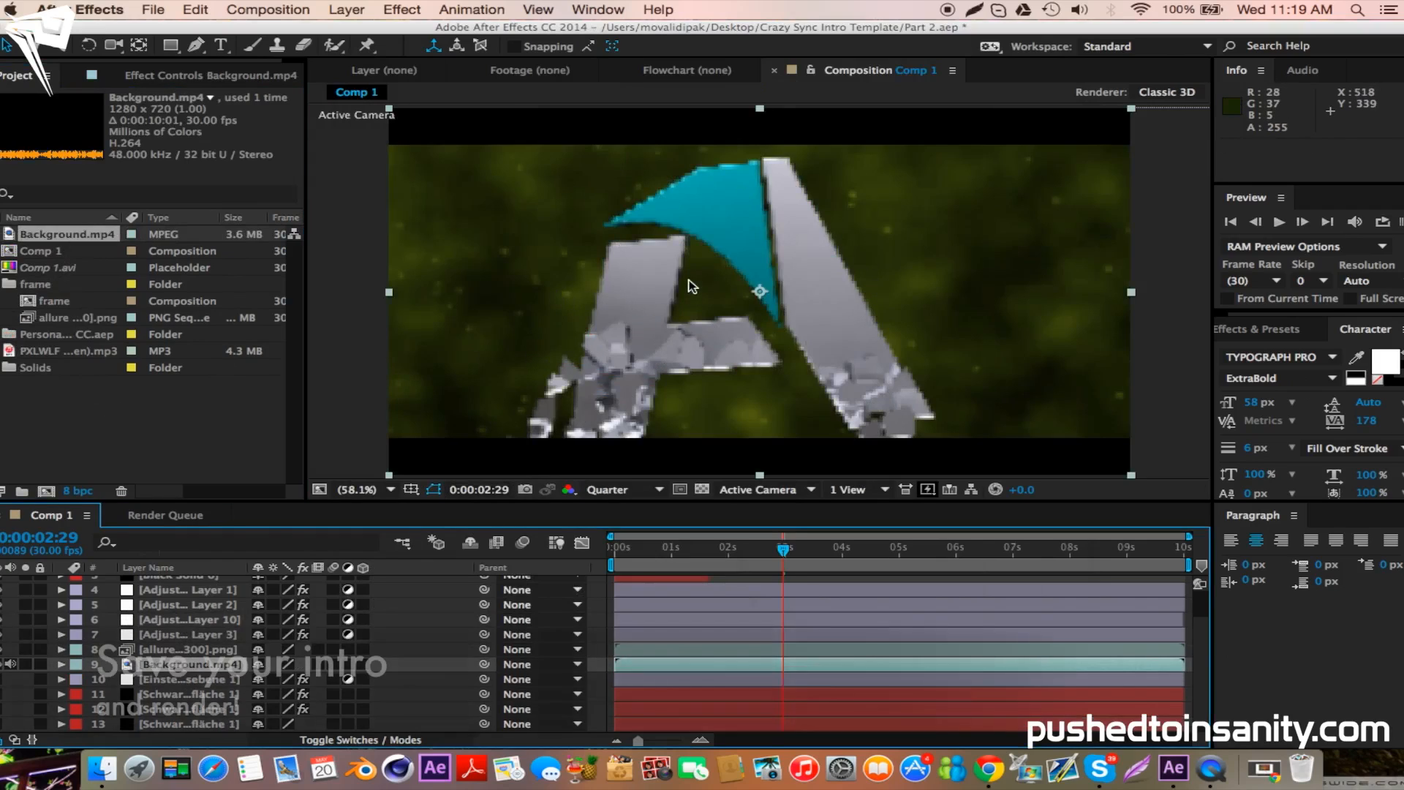
{"action": "left_click", "coordinate": [267, 9]}
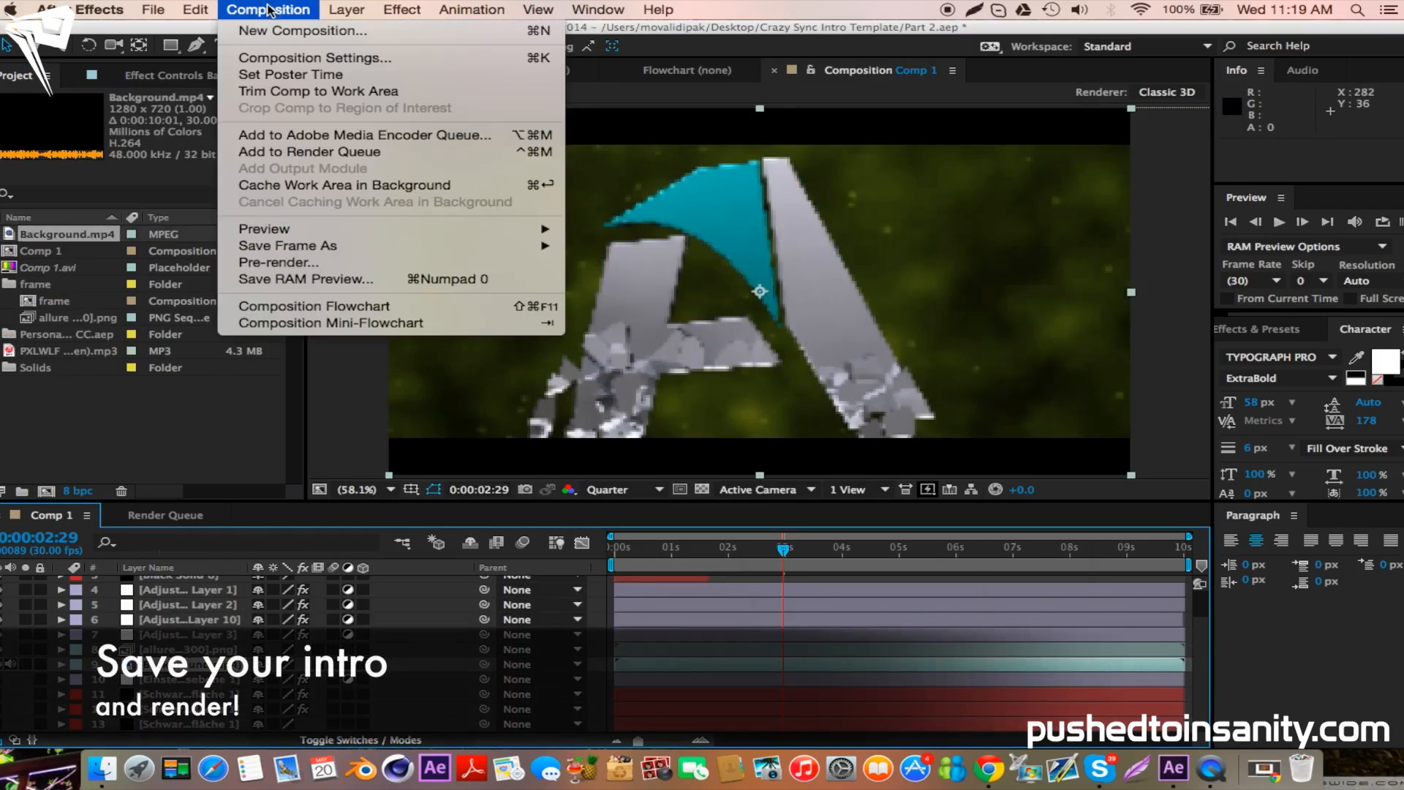